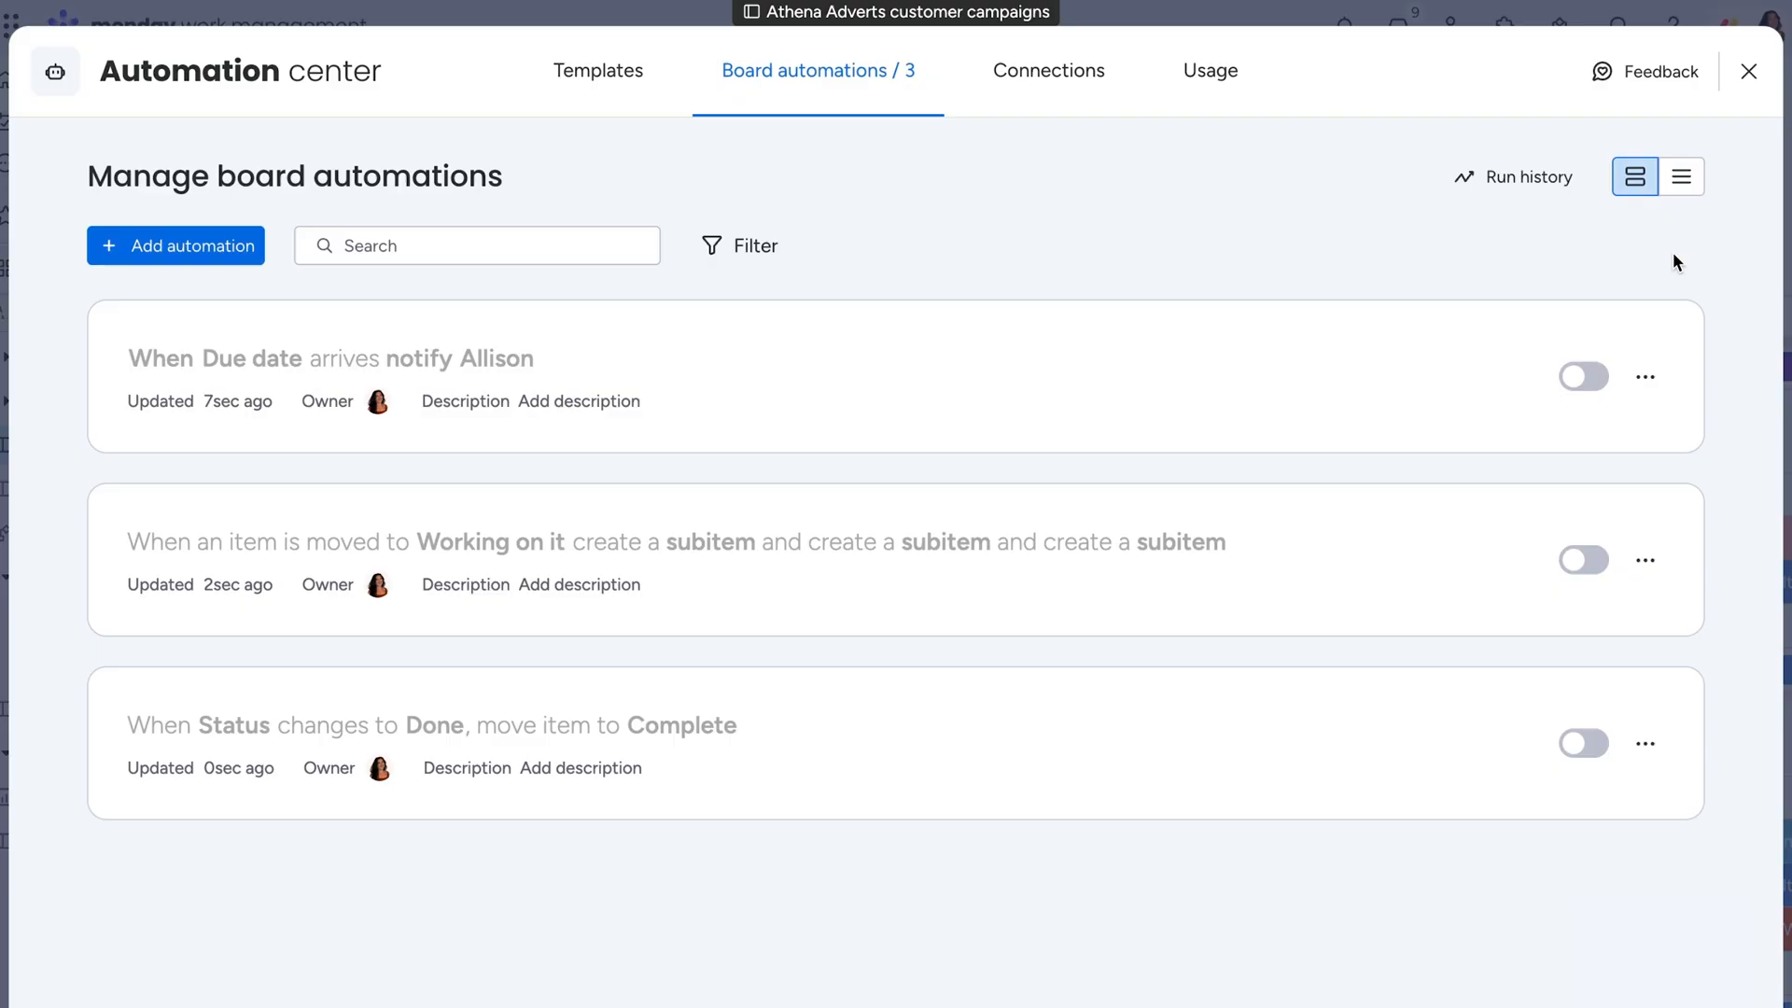
Step: Leave the Automation center and return to the campaigns board showing the failed-automation toast
left_click(1748, 71)
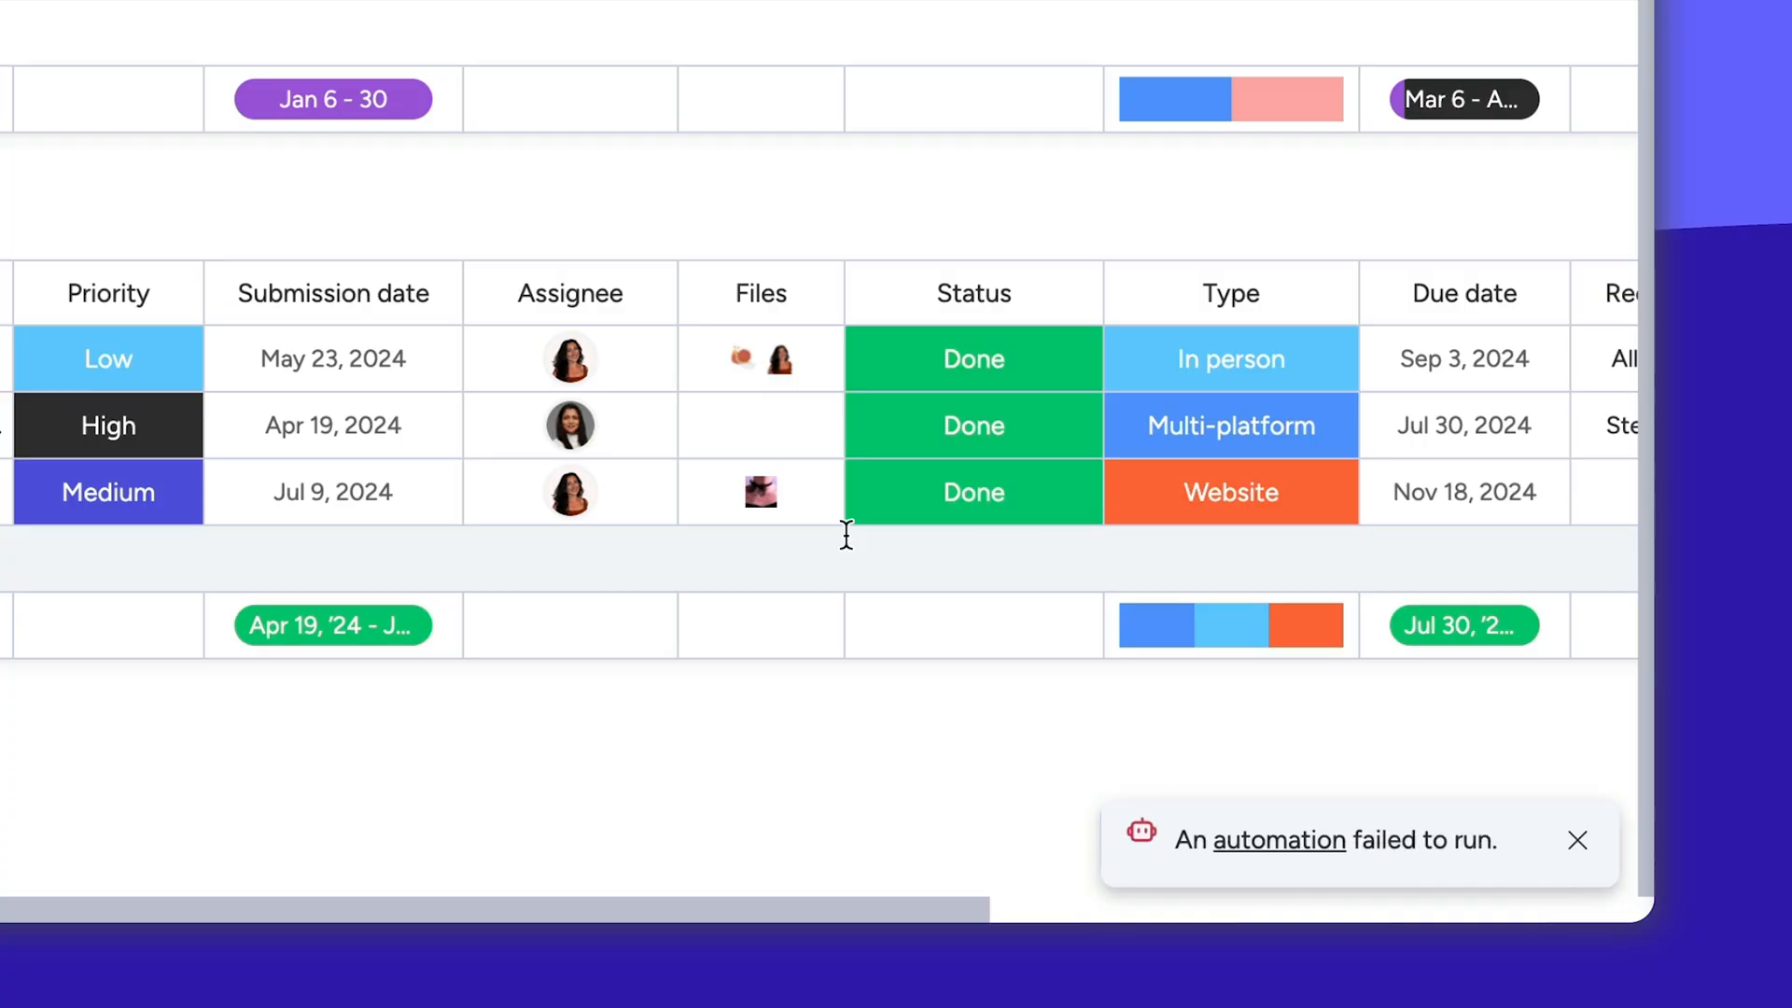
left_click(1279, 840)
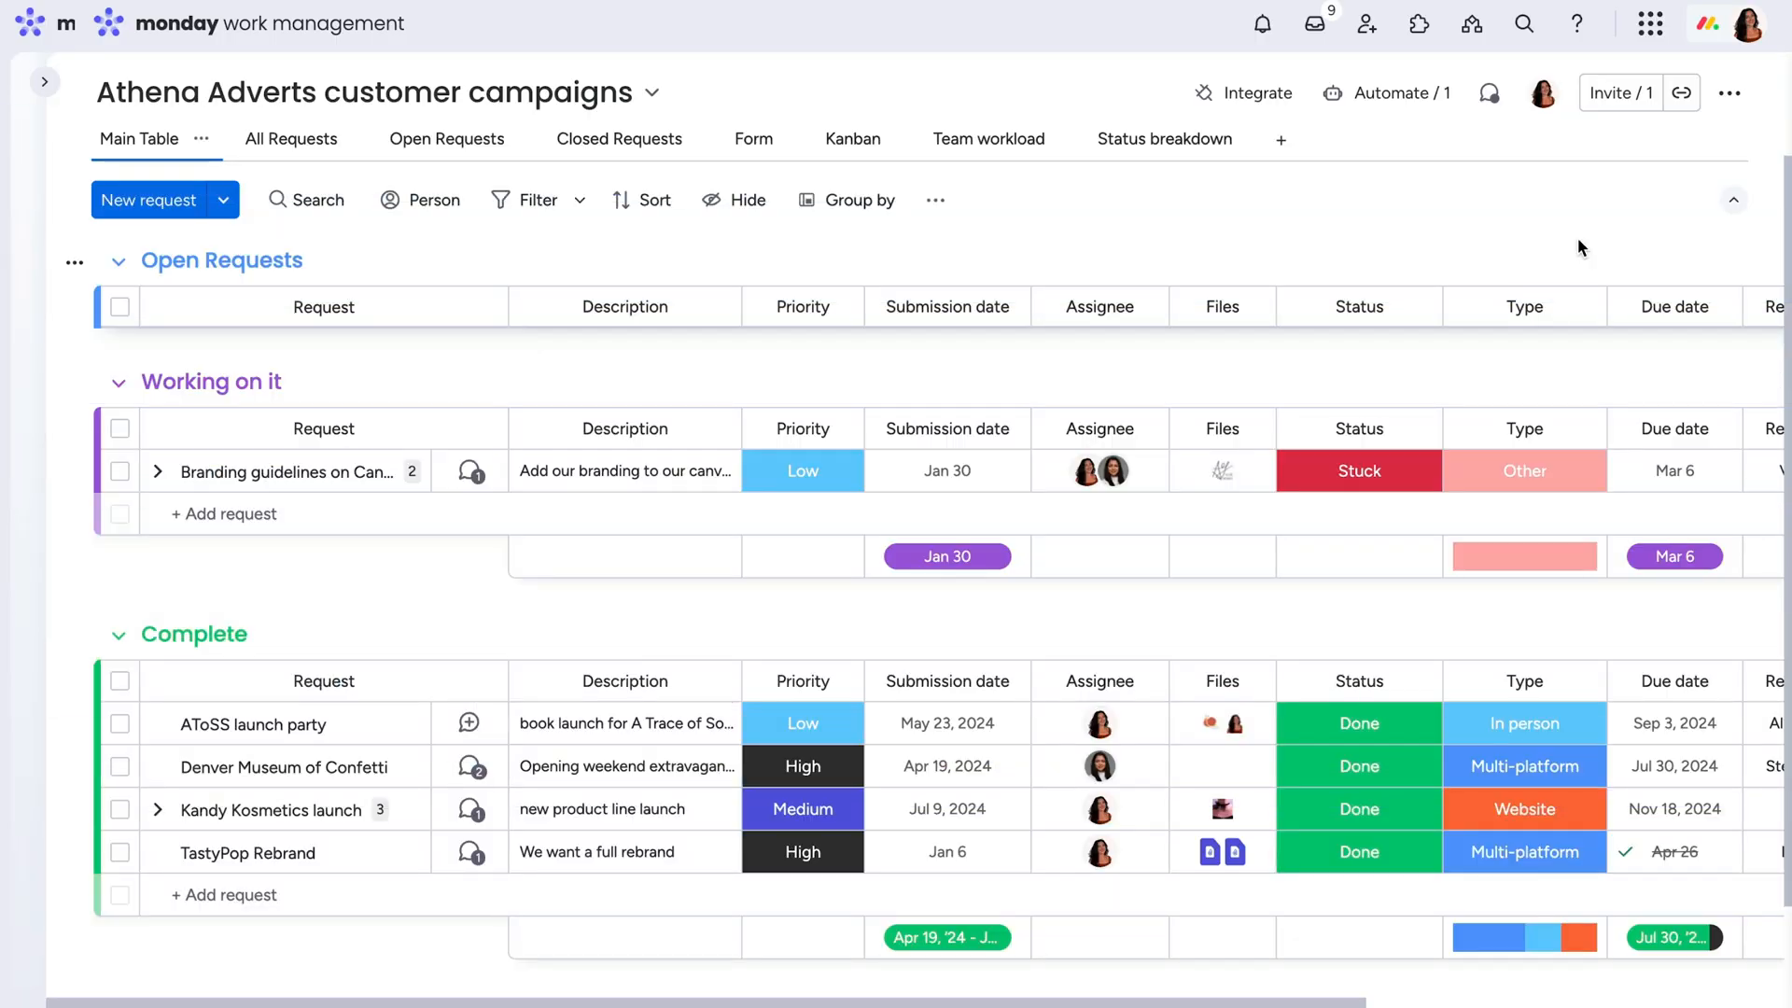
Step: Check user roles in Admin > User management, then bring up the board's '...' options
left_click(1620, 92)
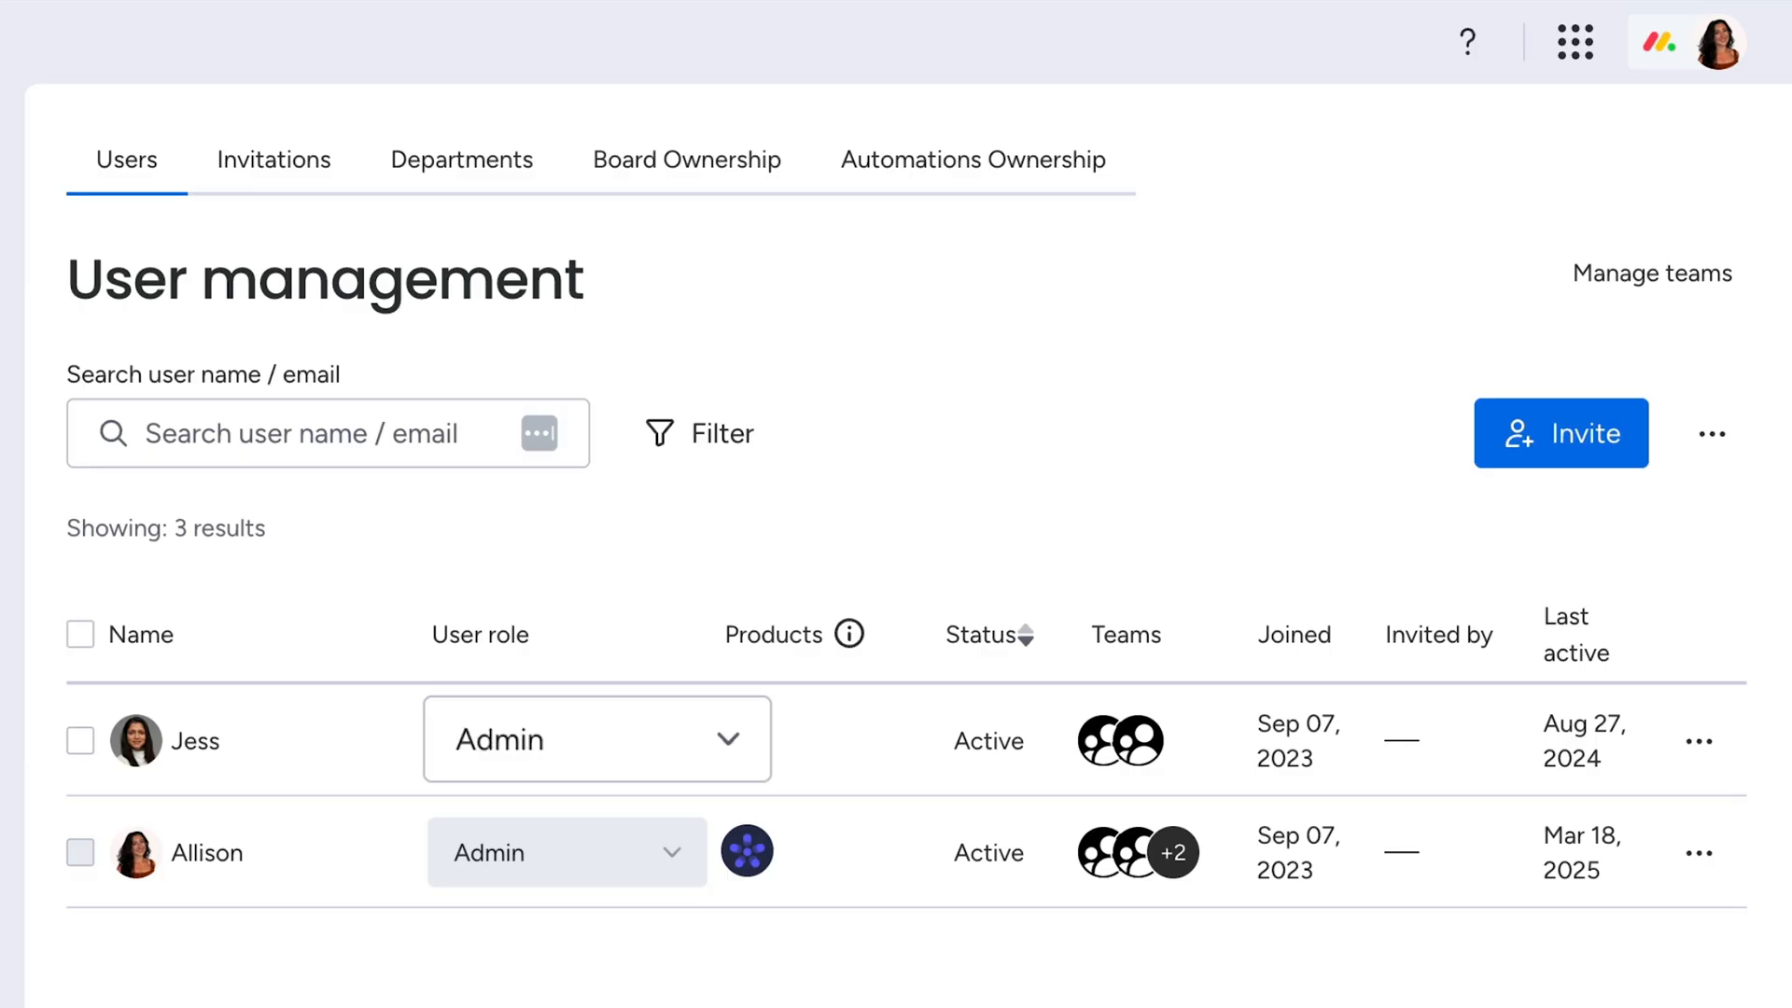
left_click(596, 738)
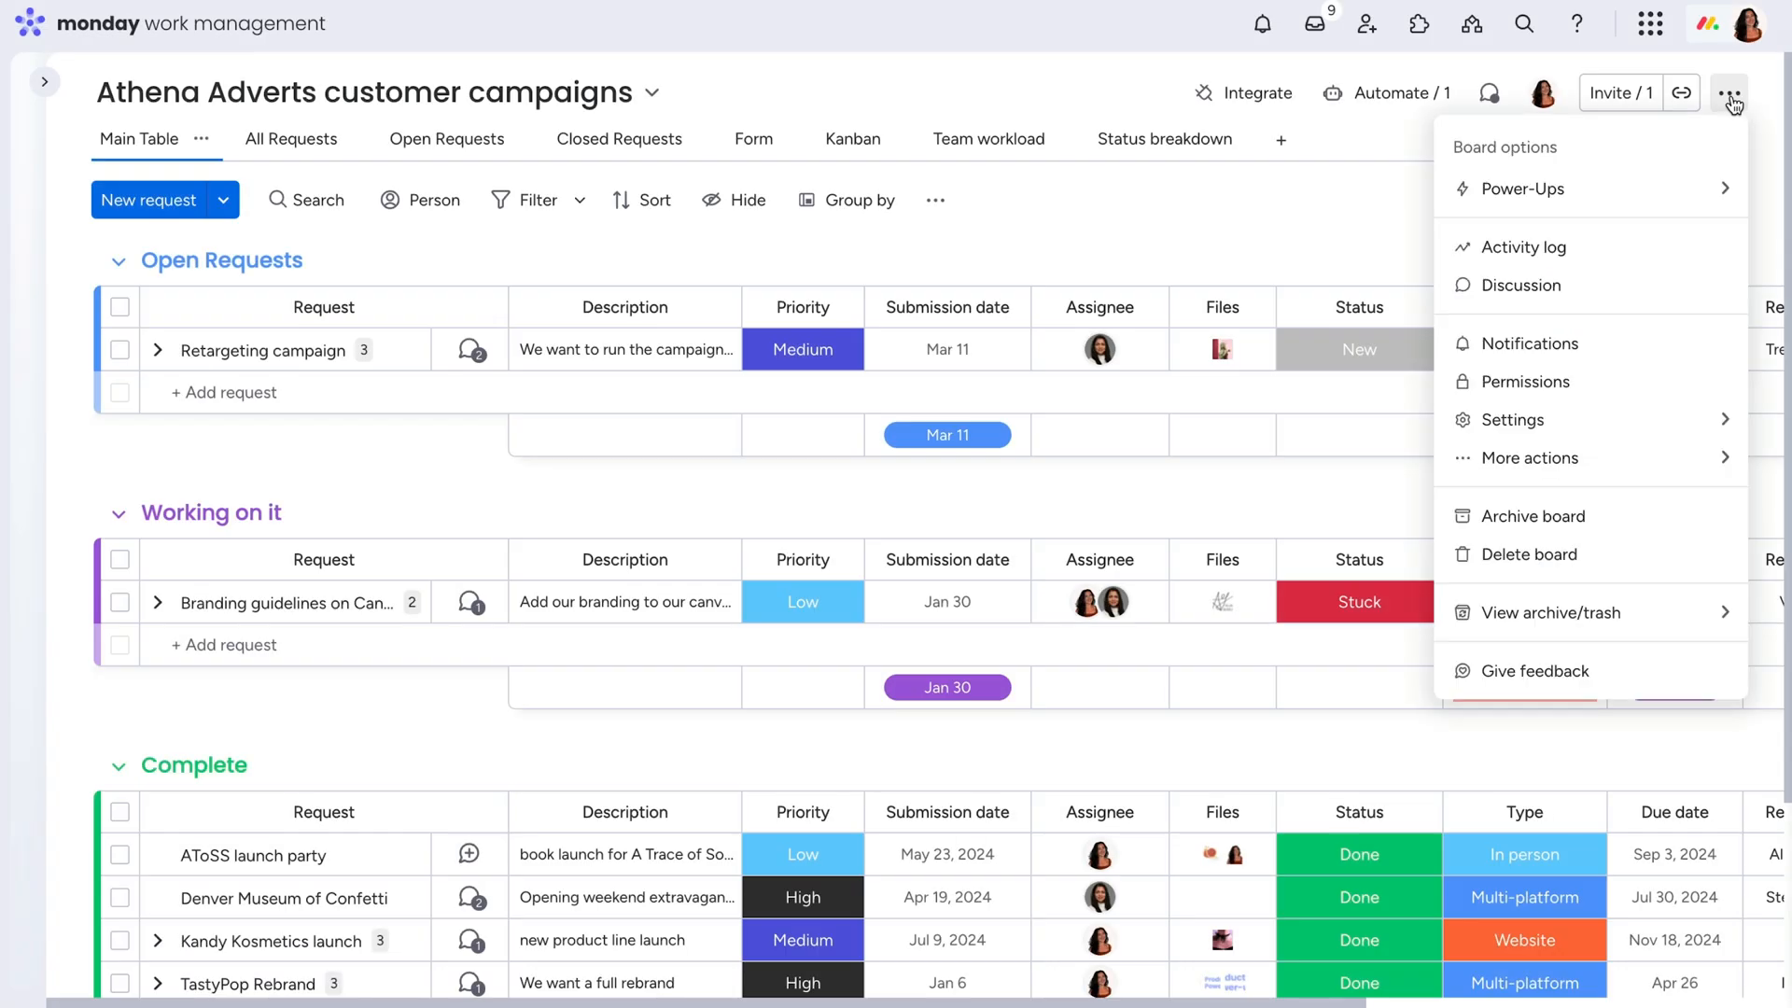
Step: Review board permissions and confirm transferring the automation to the new owner
left_click(1525, 382)
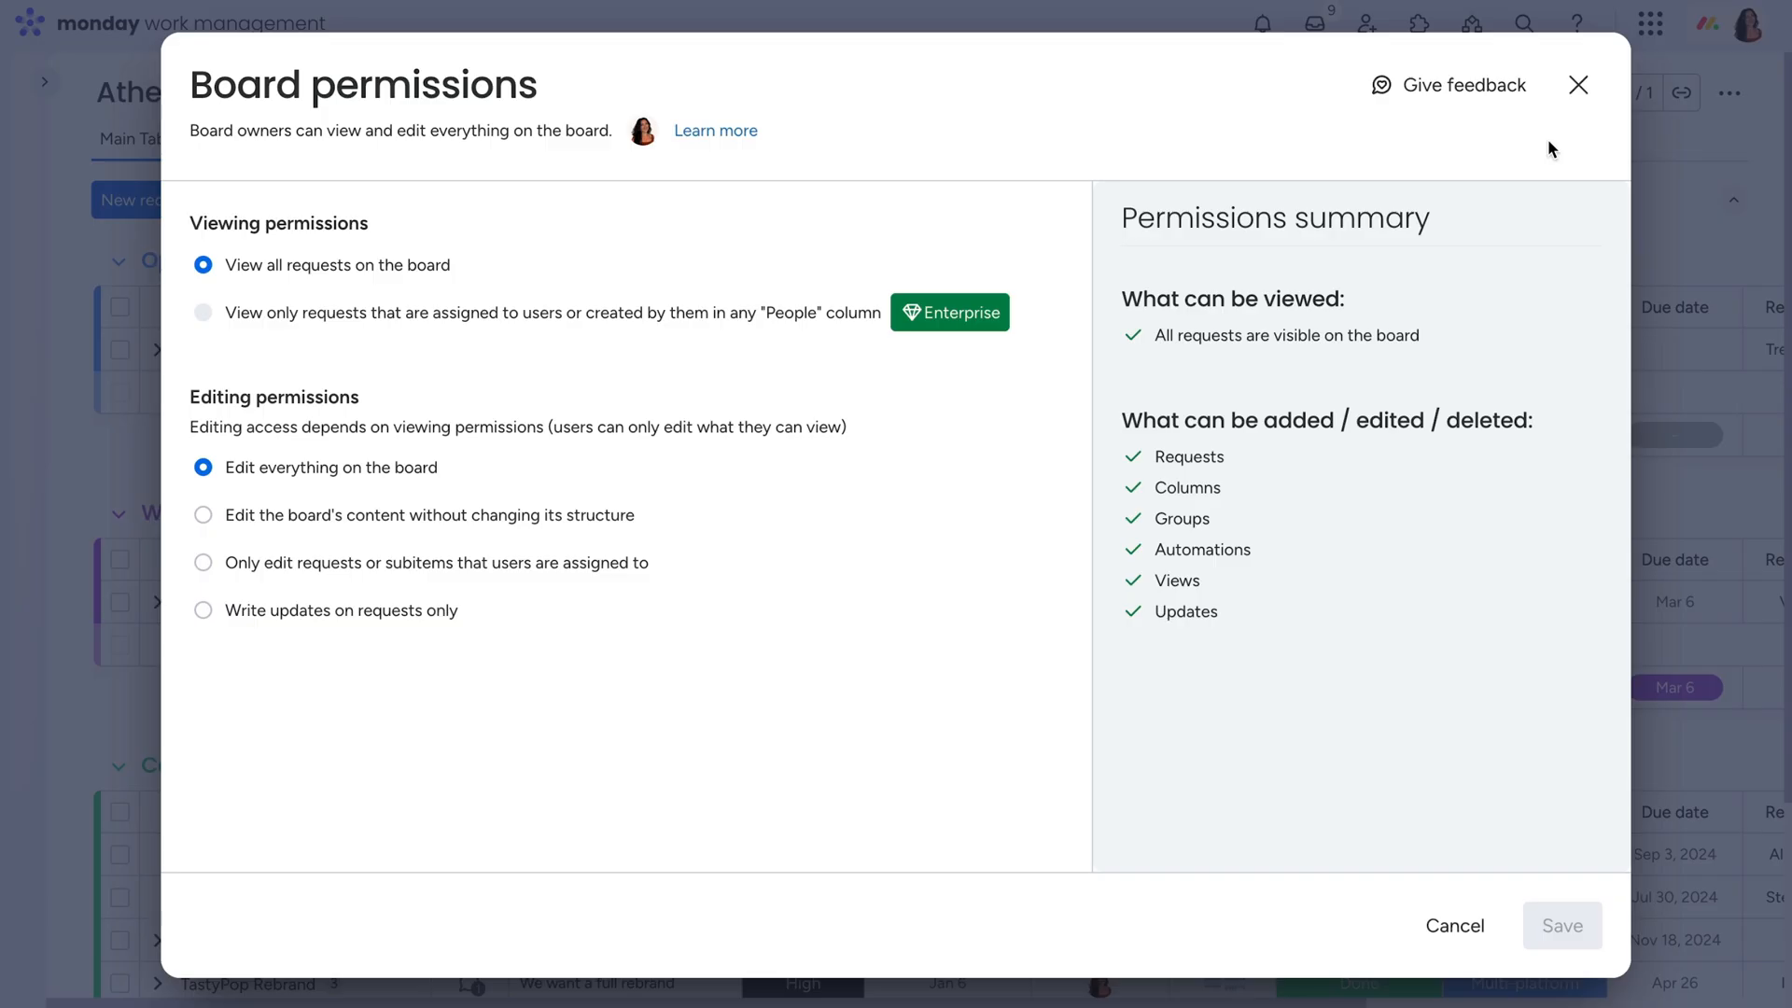
mouse_move(1572, 123)
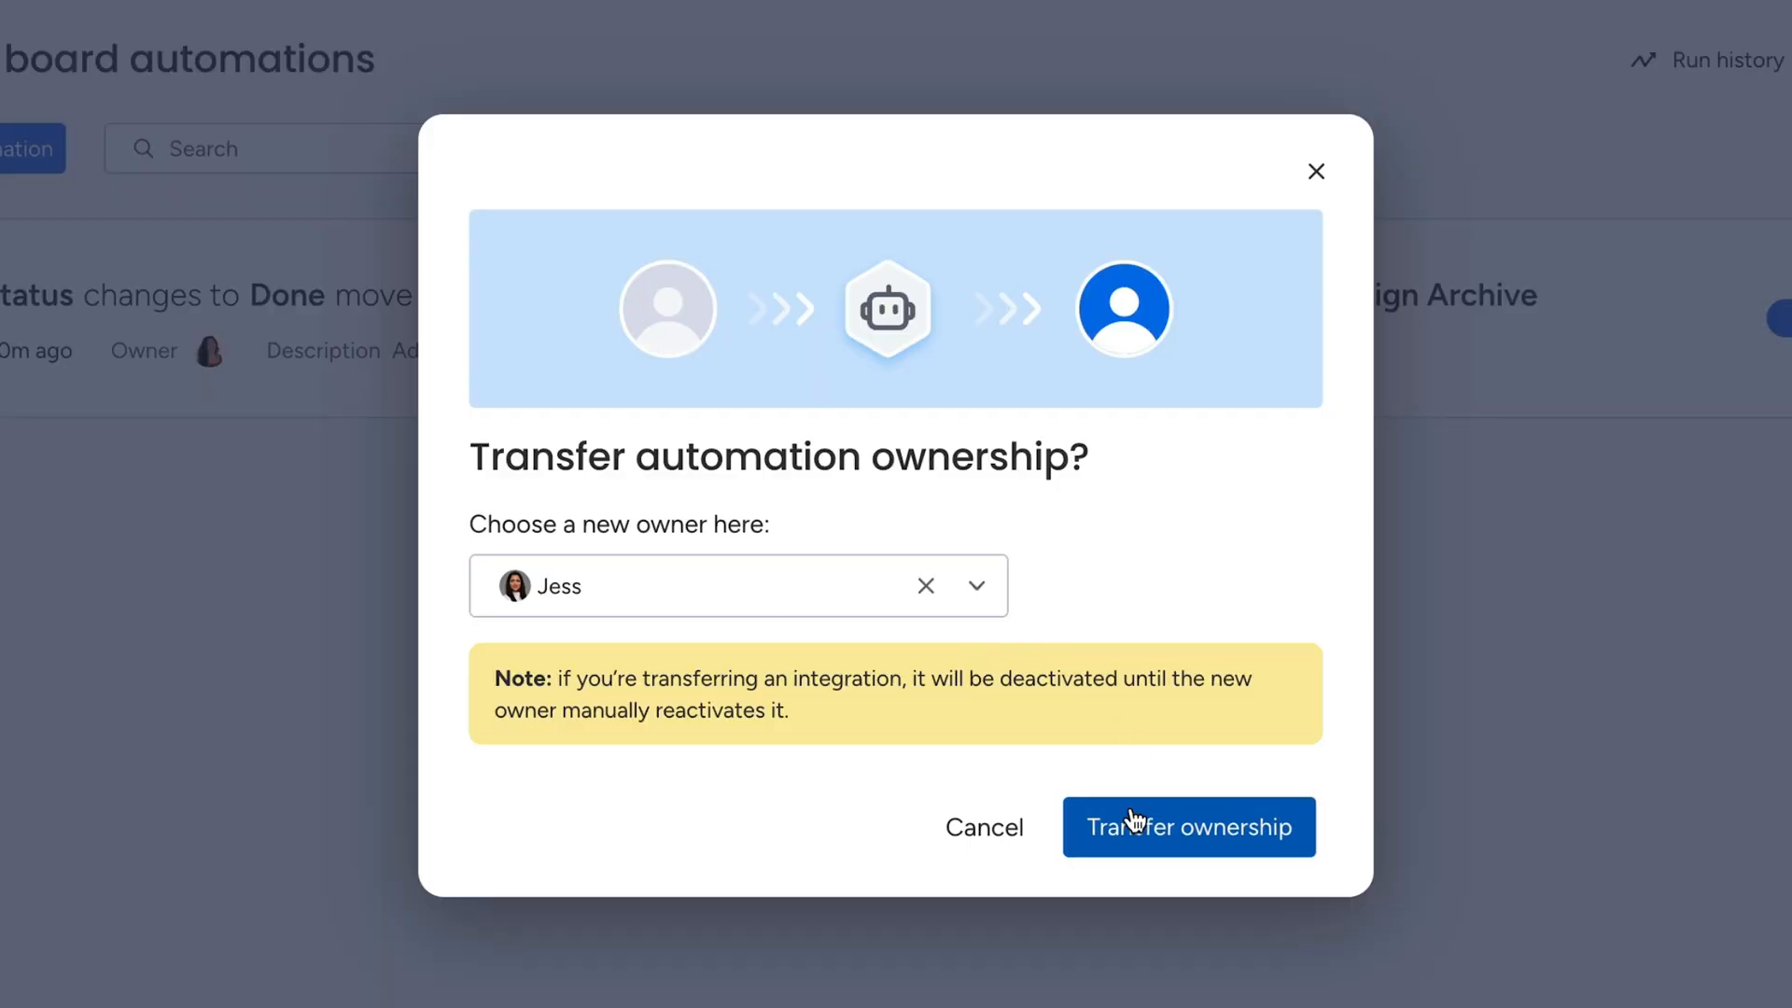
left_click(1189, 827)
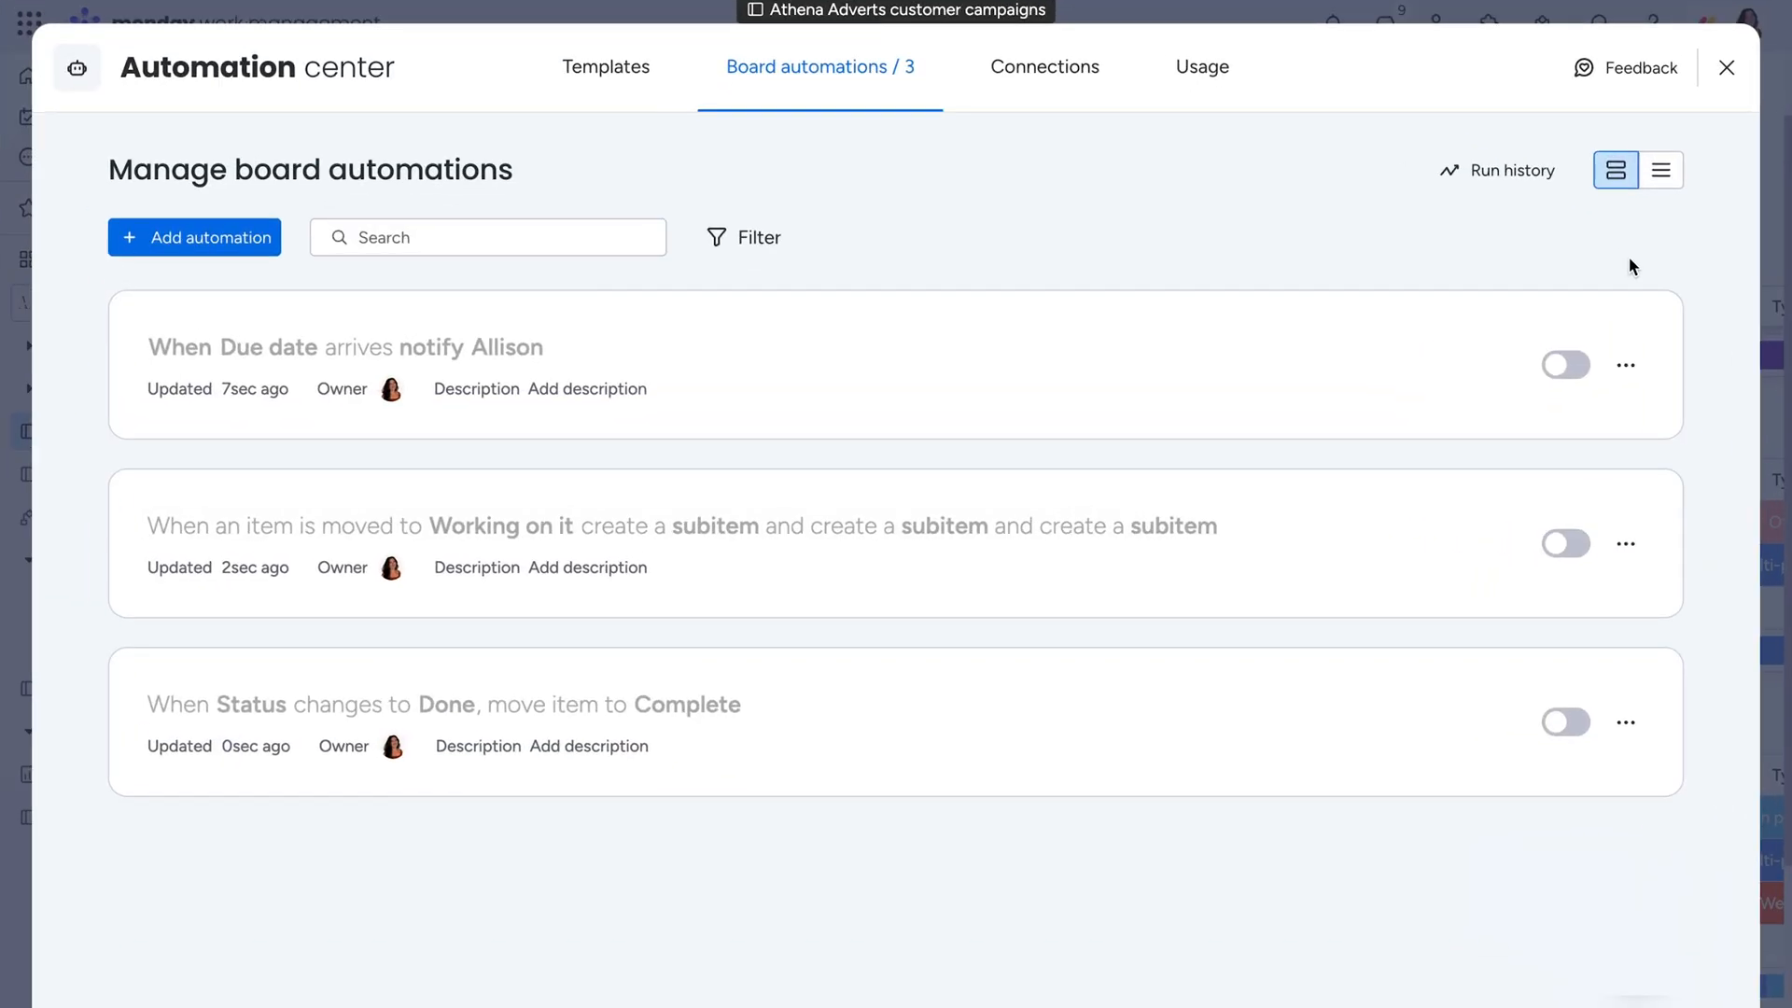
Step: Close the Automation center listing the three turned-off automations
left_click(1727, 67)
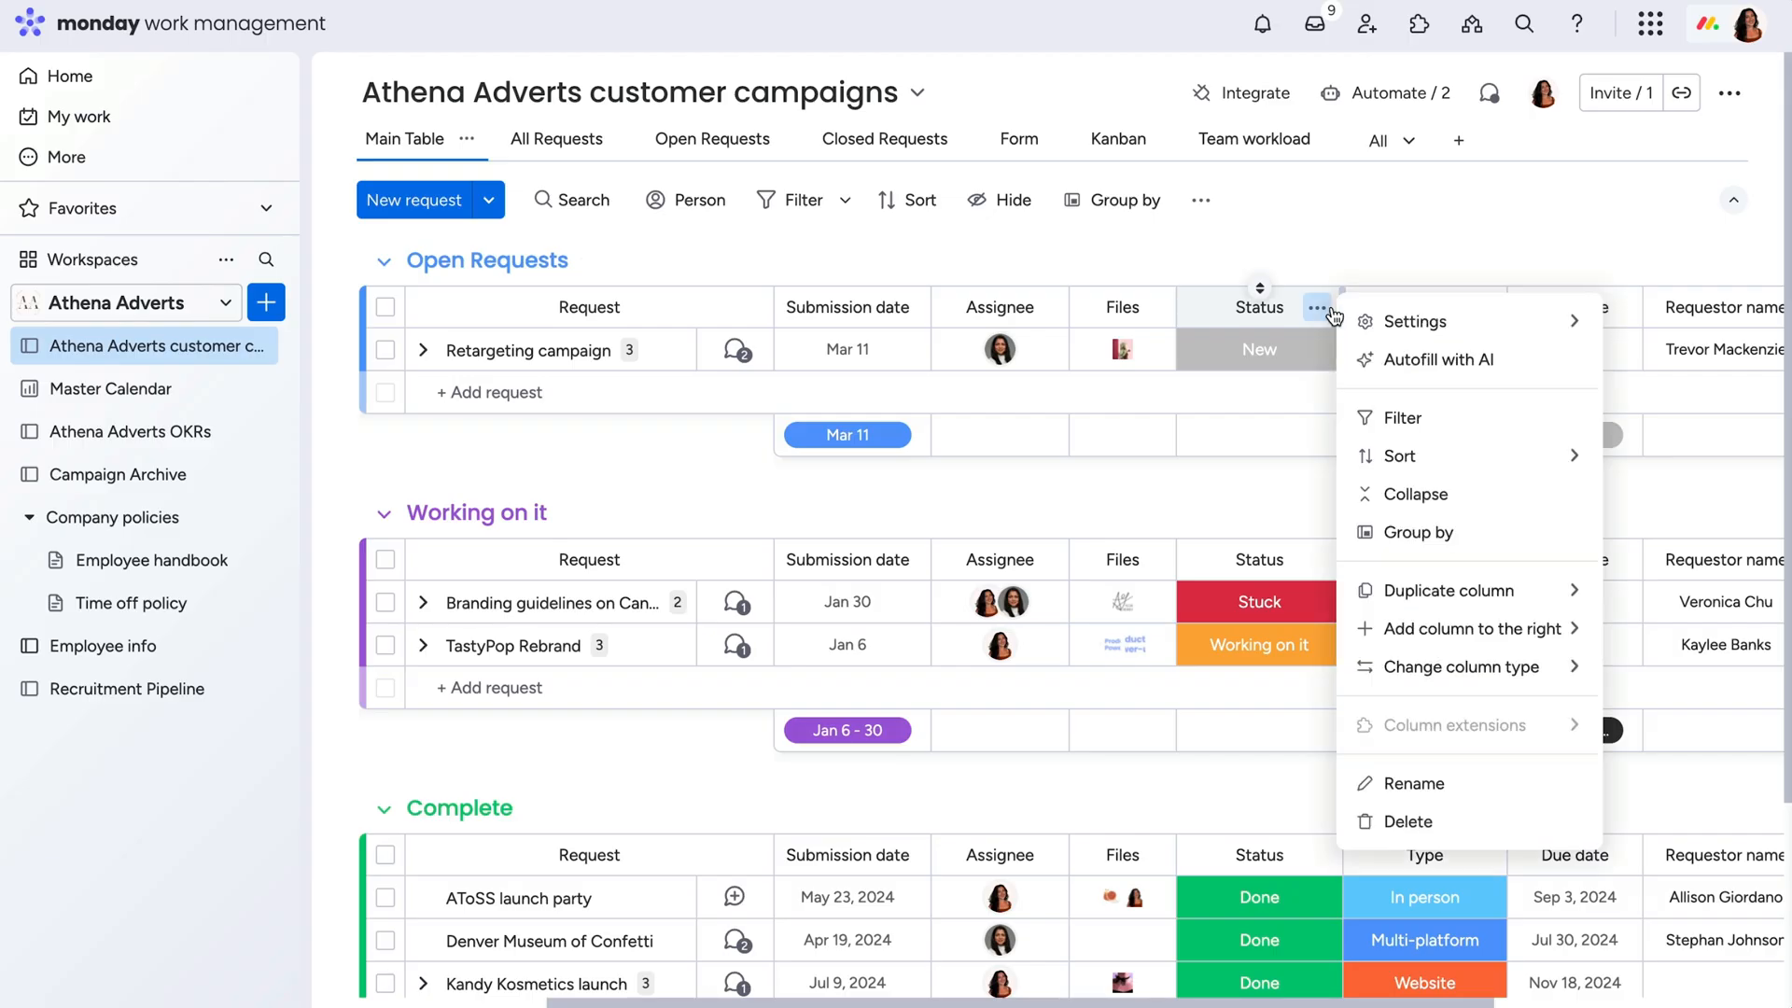
Step: Bring up Delete workspace from the Athena Adverts workspace's options menu
left_click(1408, 821)
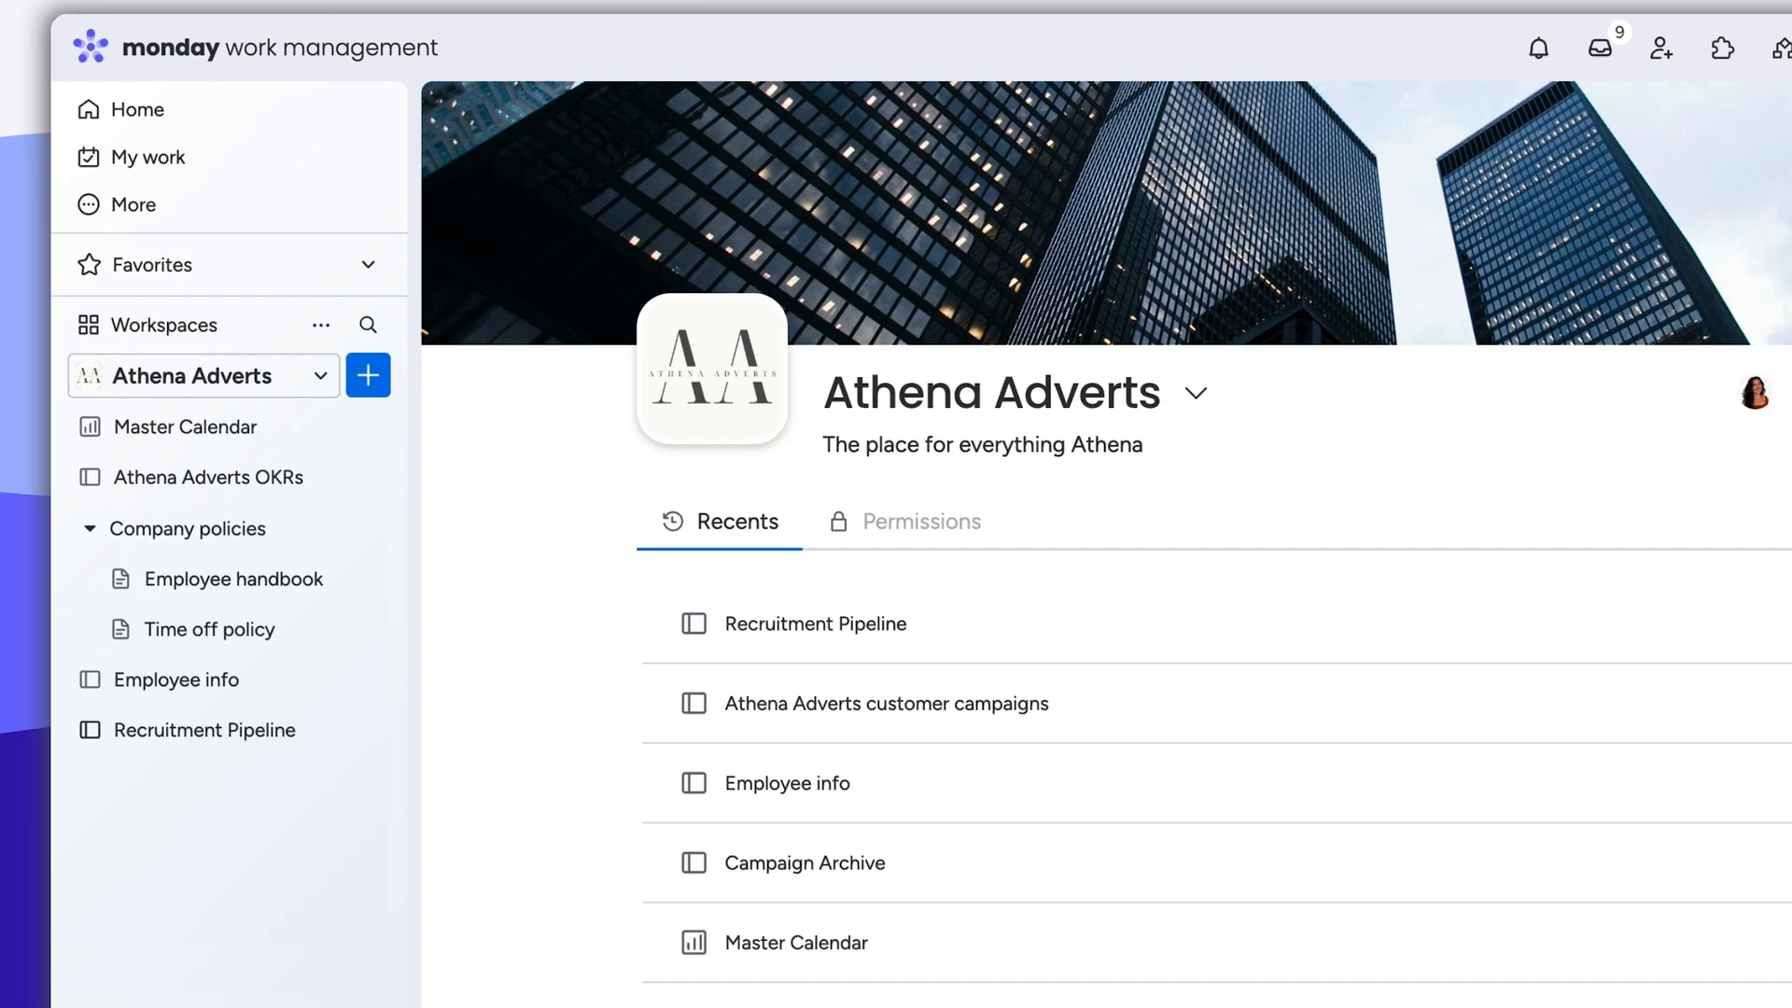
left_click(1736, 346)
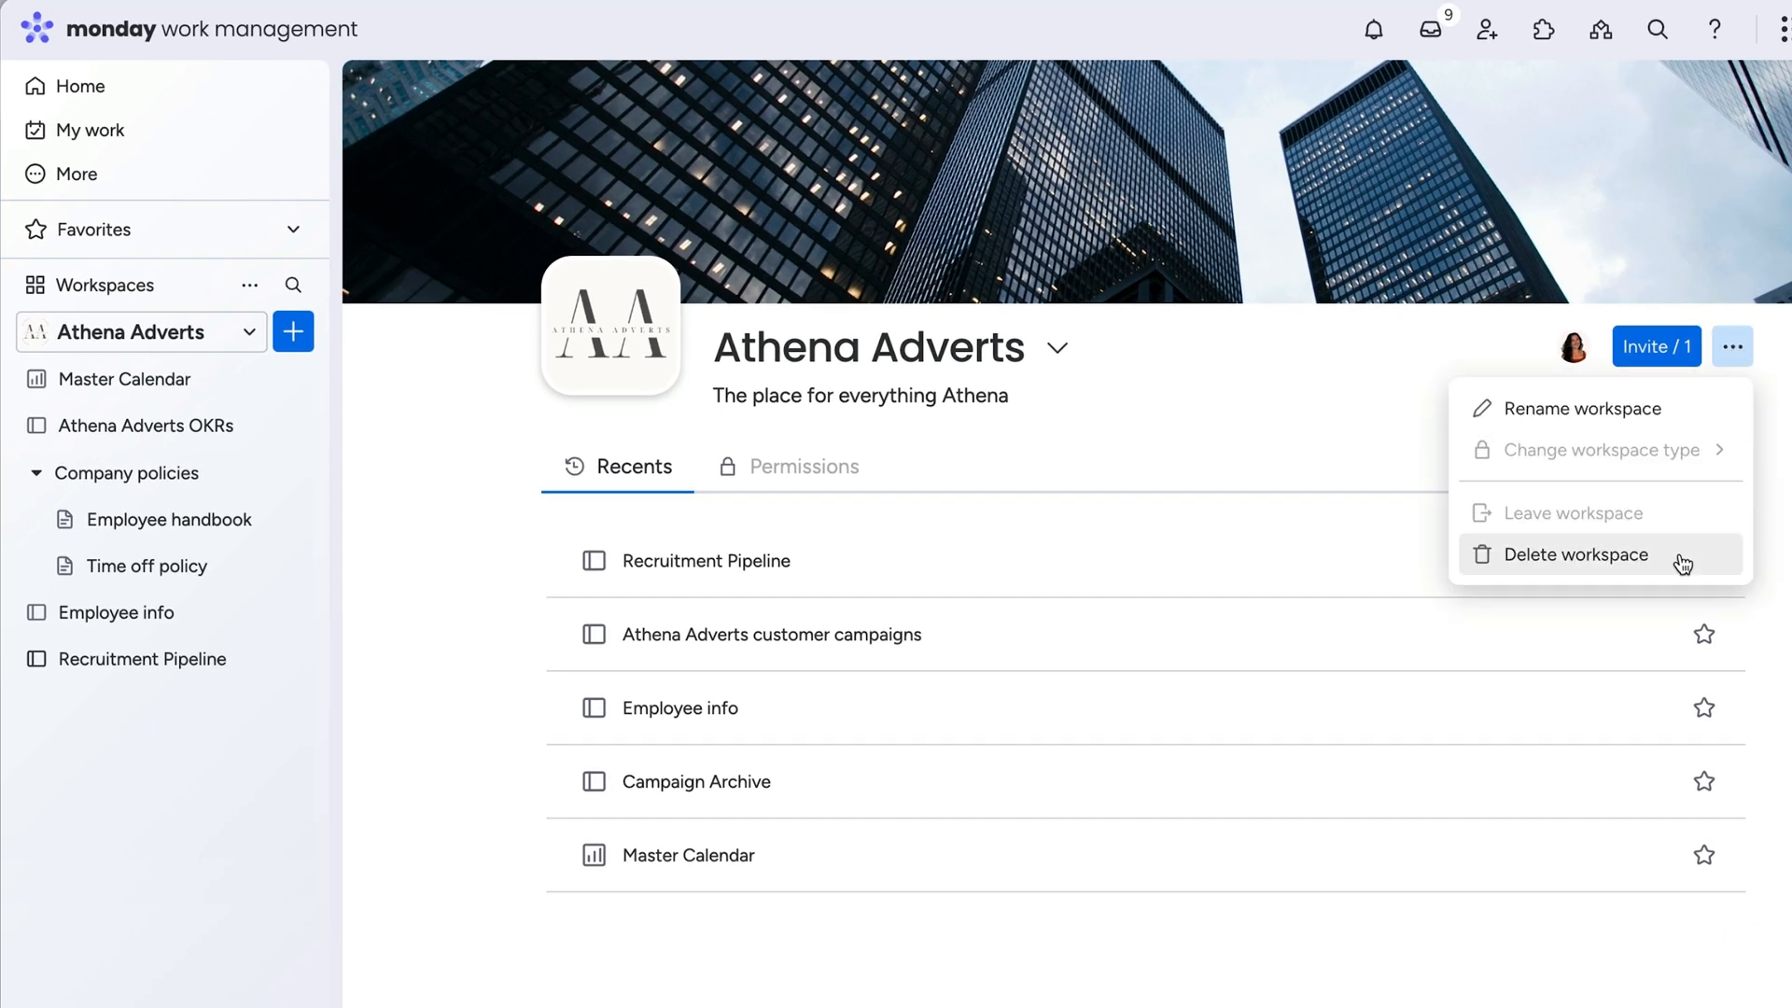
left_click(772, 635)
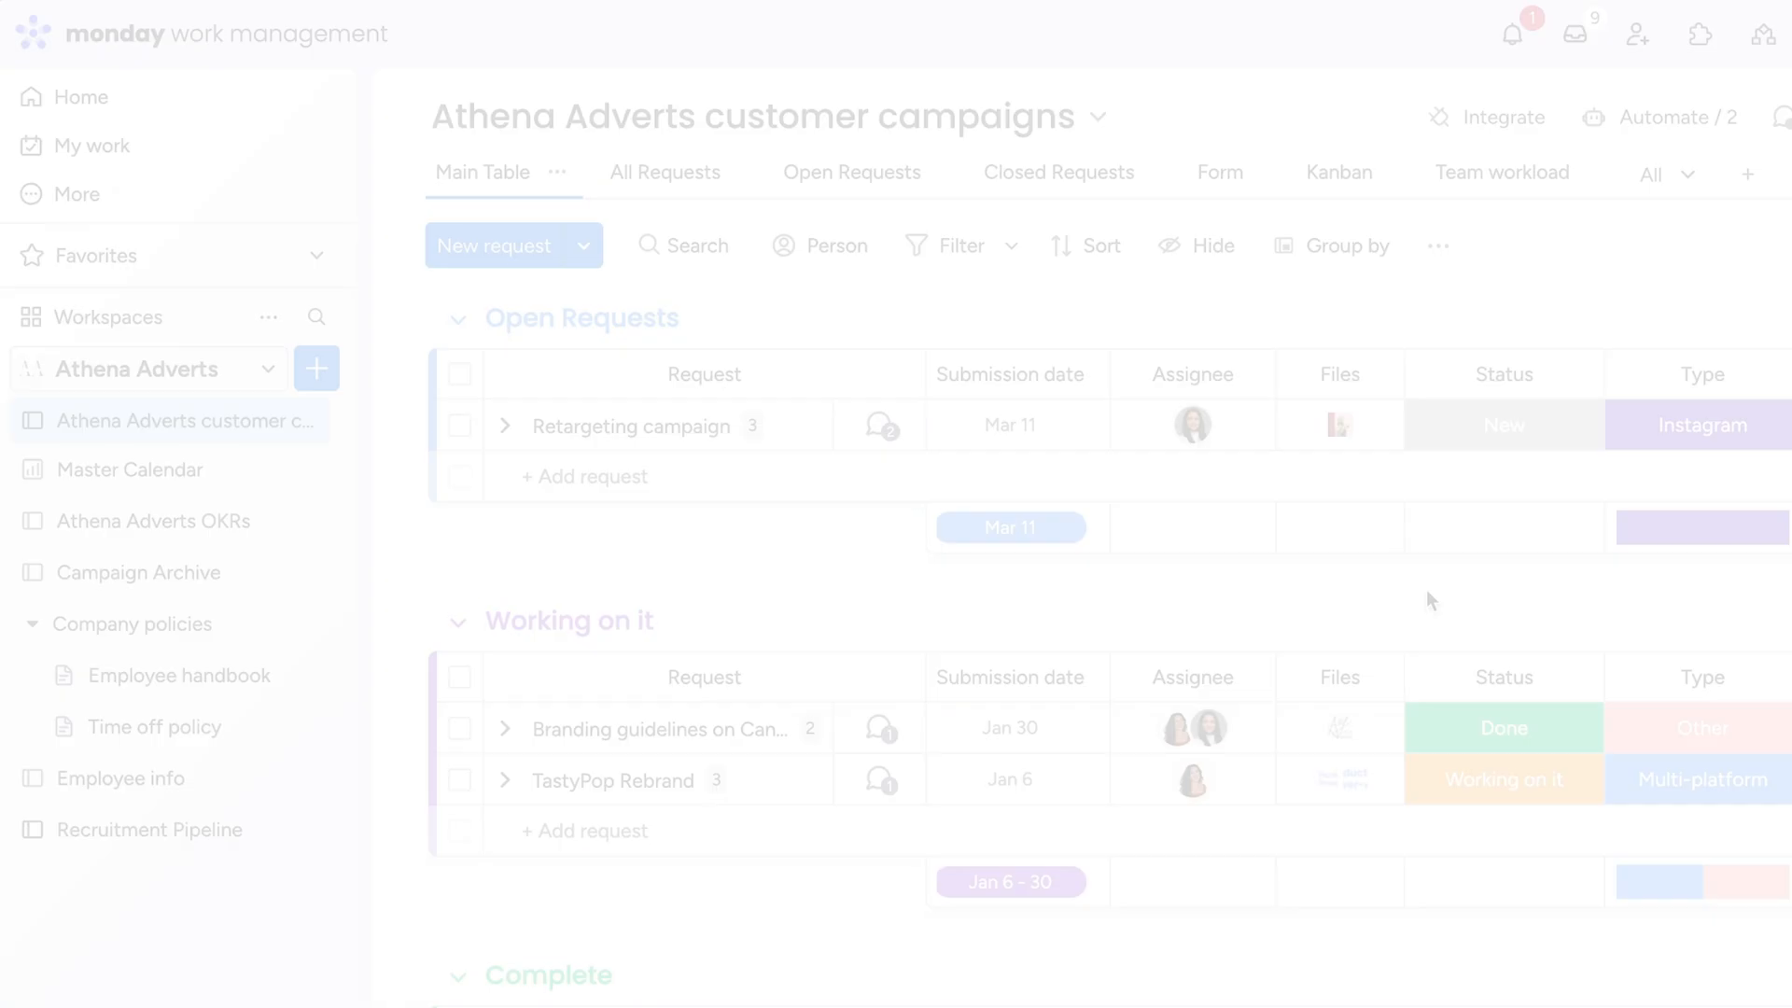
Step: Edit the board selection of the automation flagged 'The selected board no longer exists'
left_click(1661, 117)
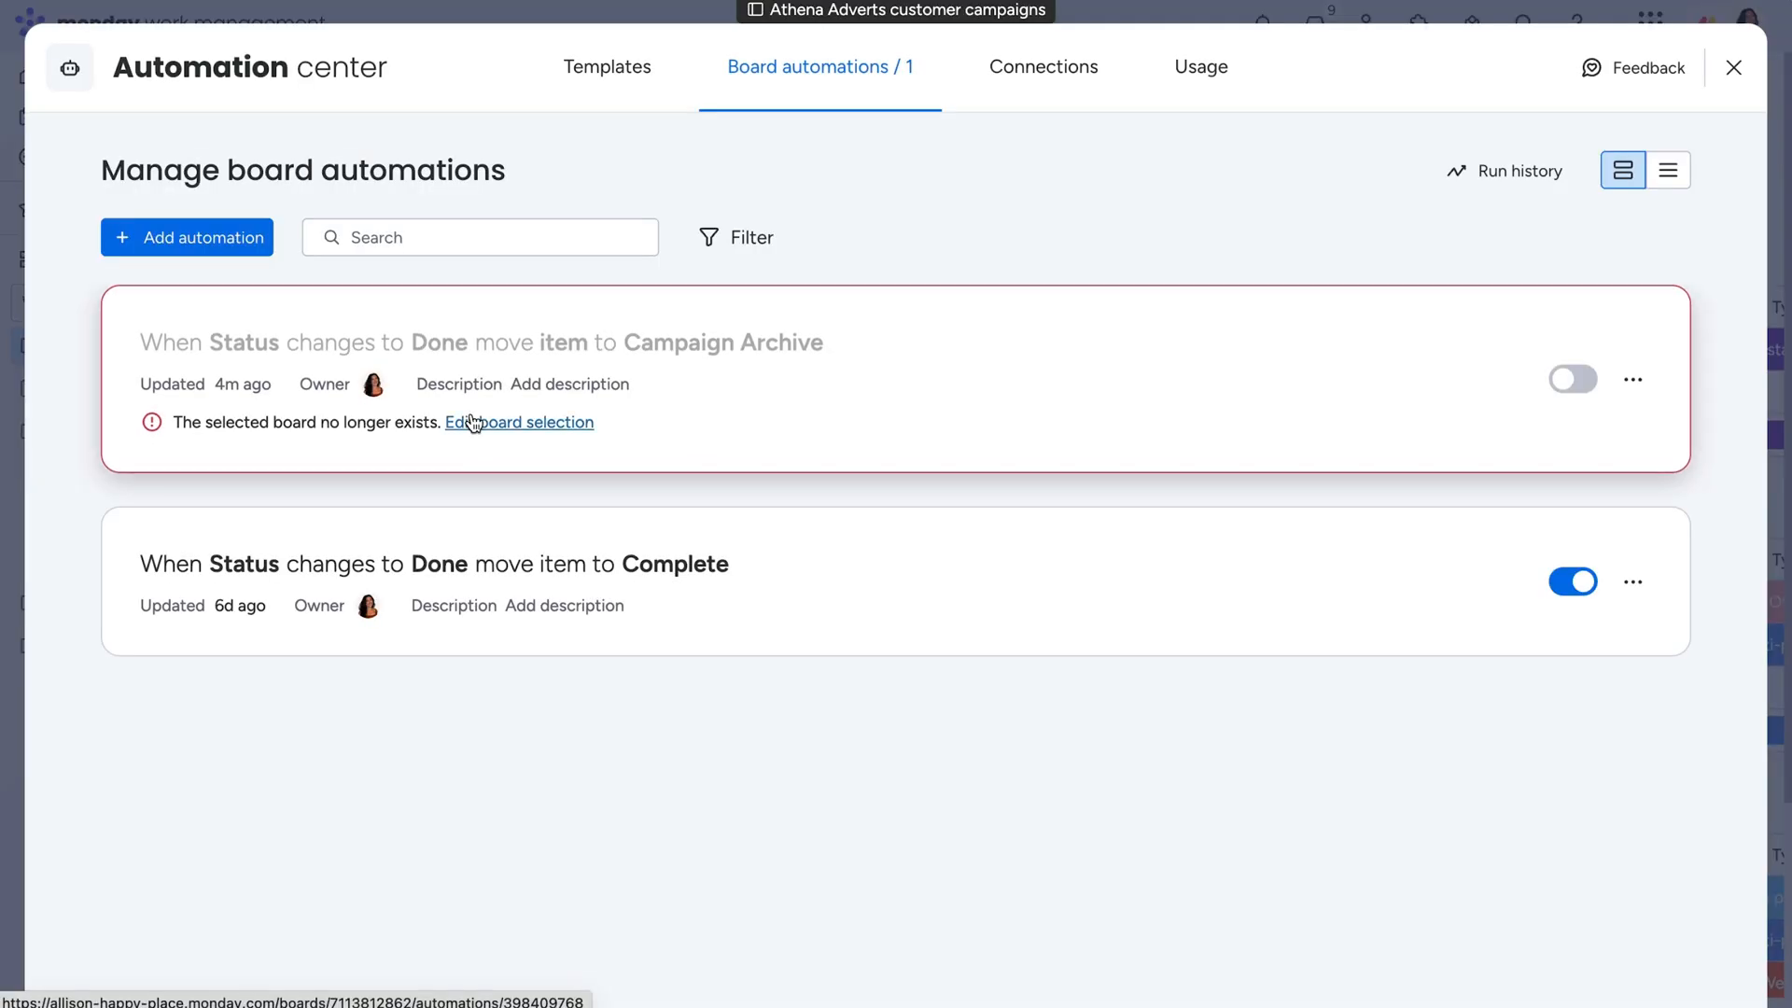
left_click(1573, 379)
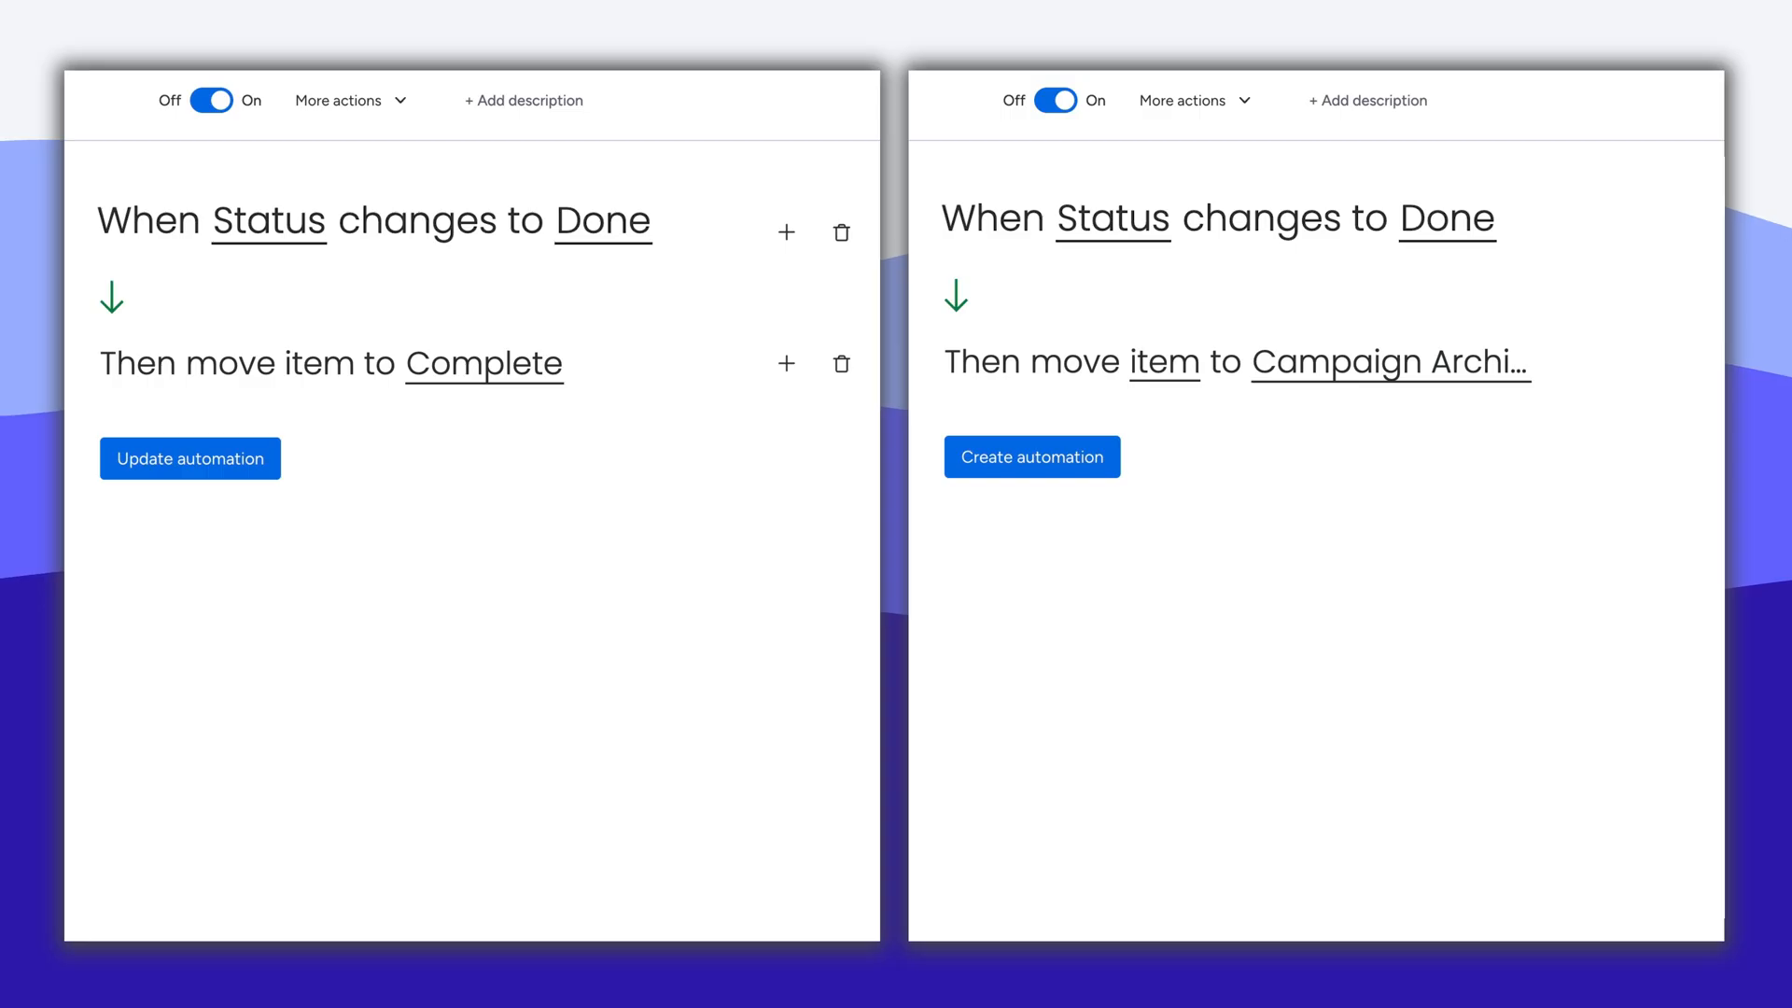
Step: Create one automation that moves Done items to Complete, duplicates them, and archives to Campaign Archive
left_click(1032, 456)
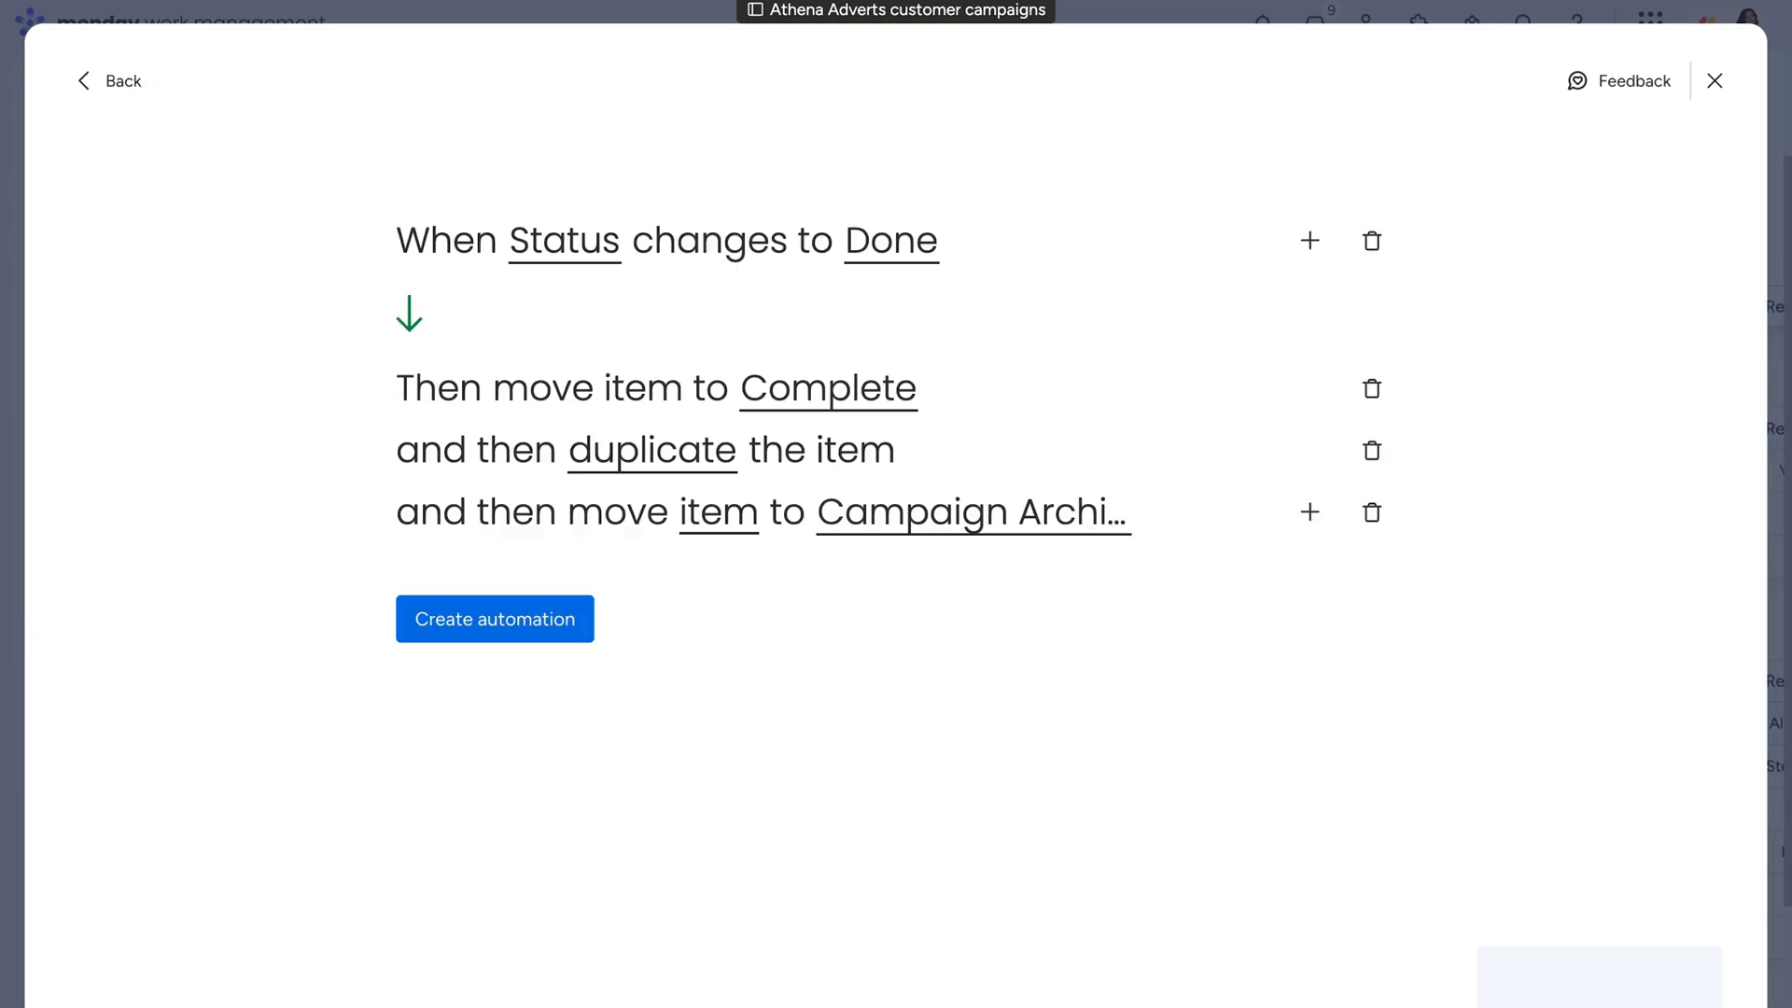
left_click(495, 619)
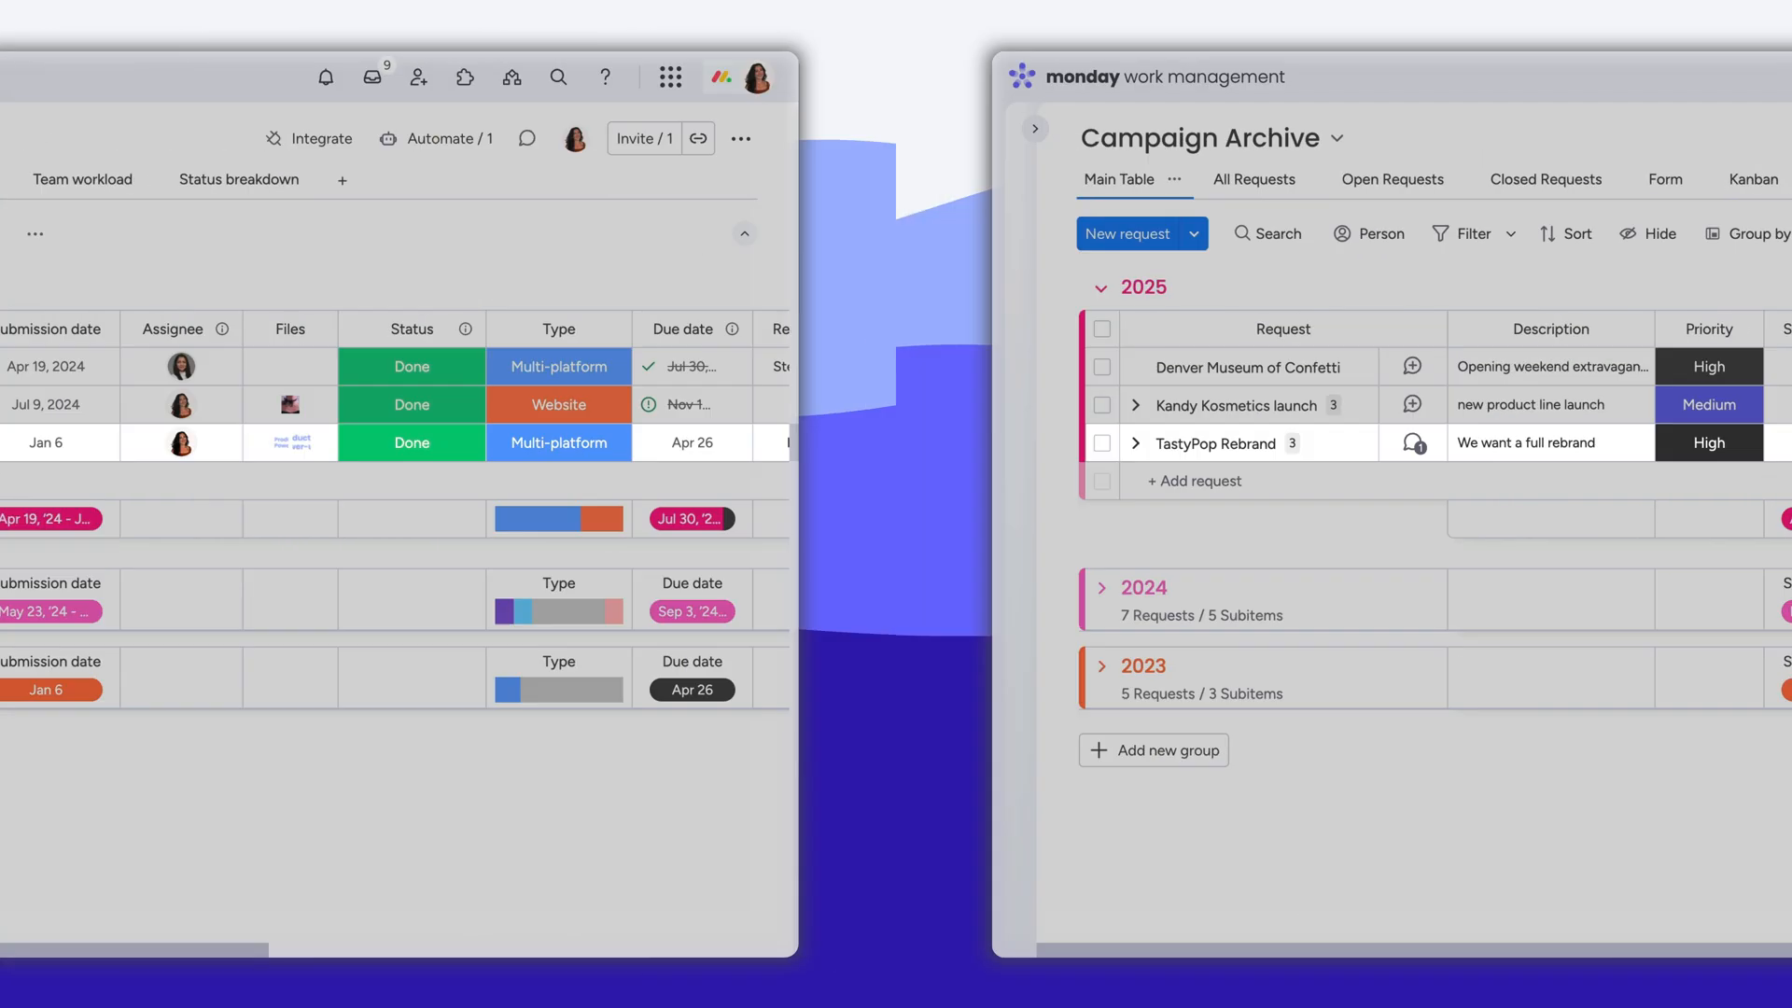
left_click(1260, 84)
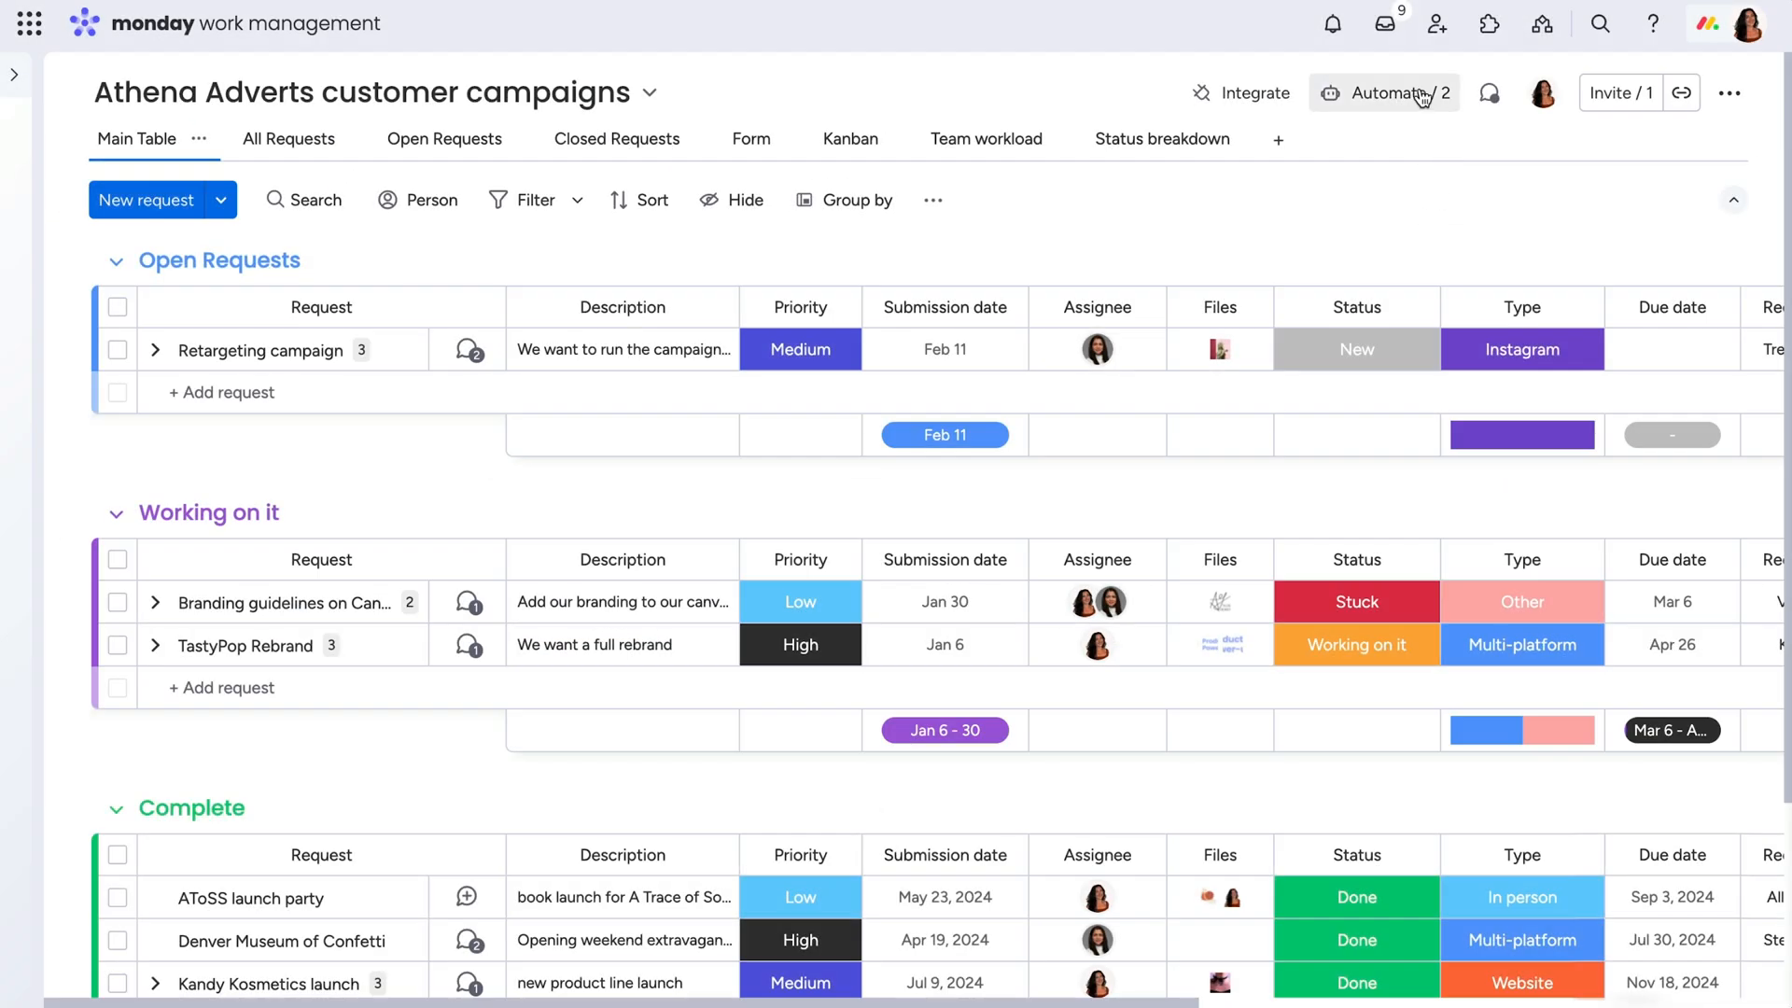
Step: Go to the knowledge base article 'Why is my automation deactivated?'
left_click(1396, 93)
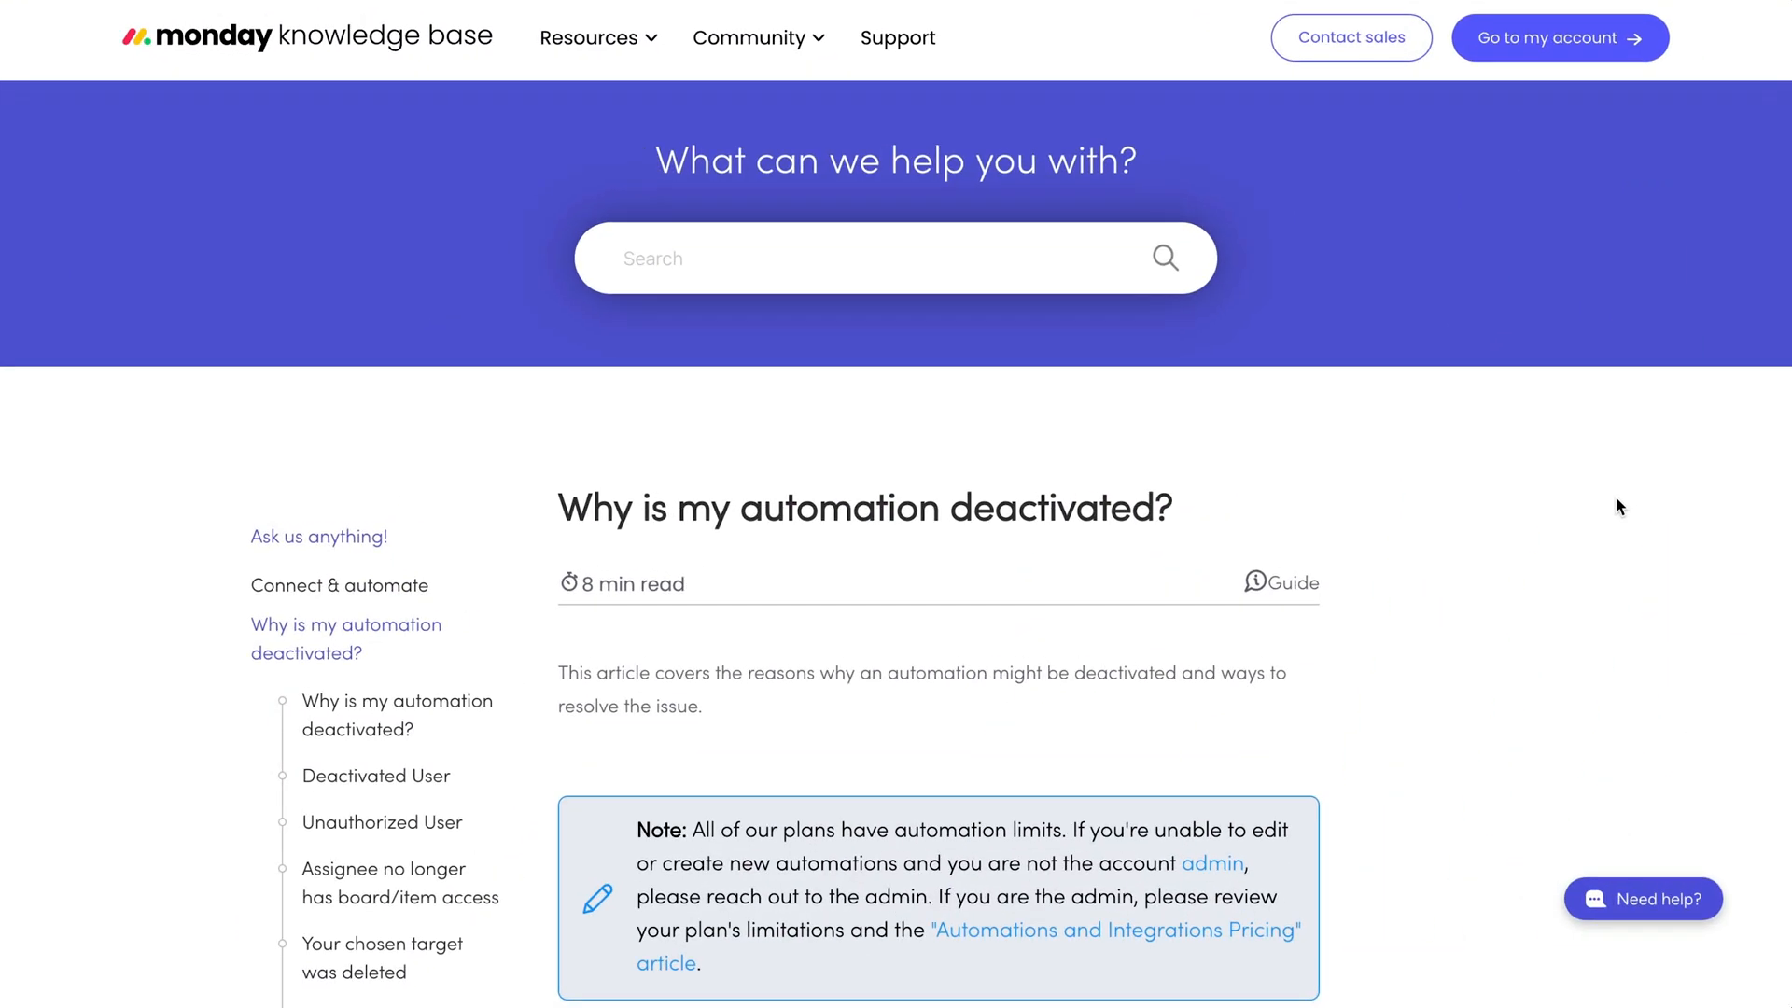
Step: Bring the deactivation scenarios list into view and start the 'Need help?' support bot
scroll("down", 3)
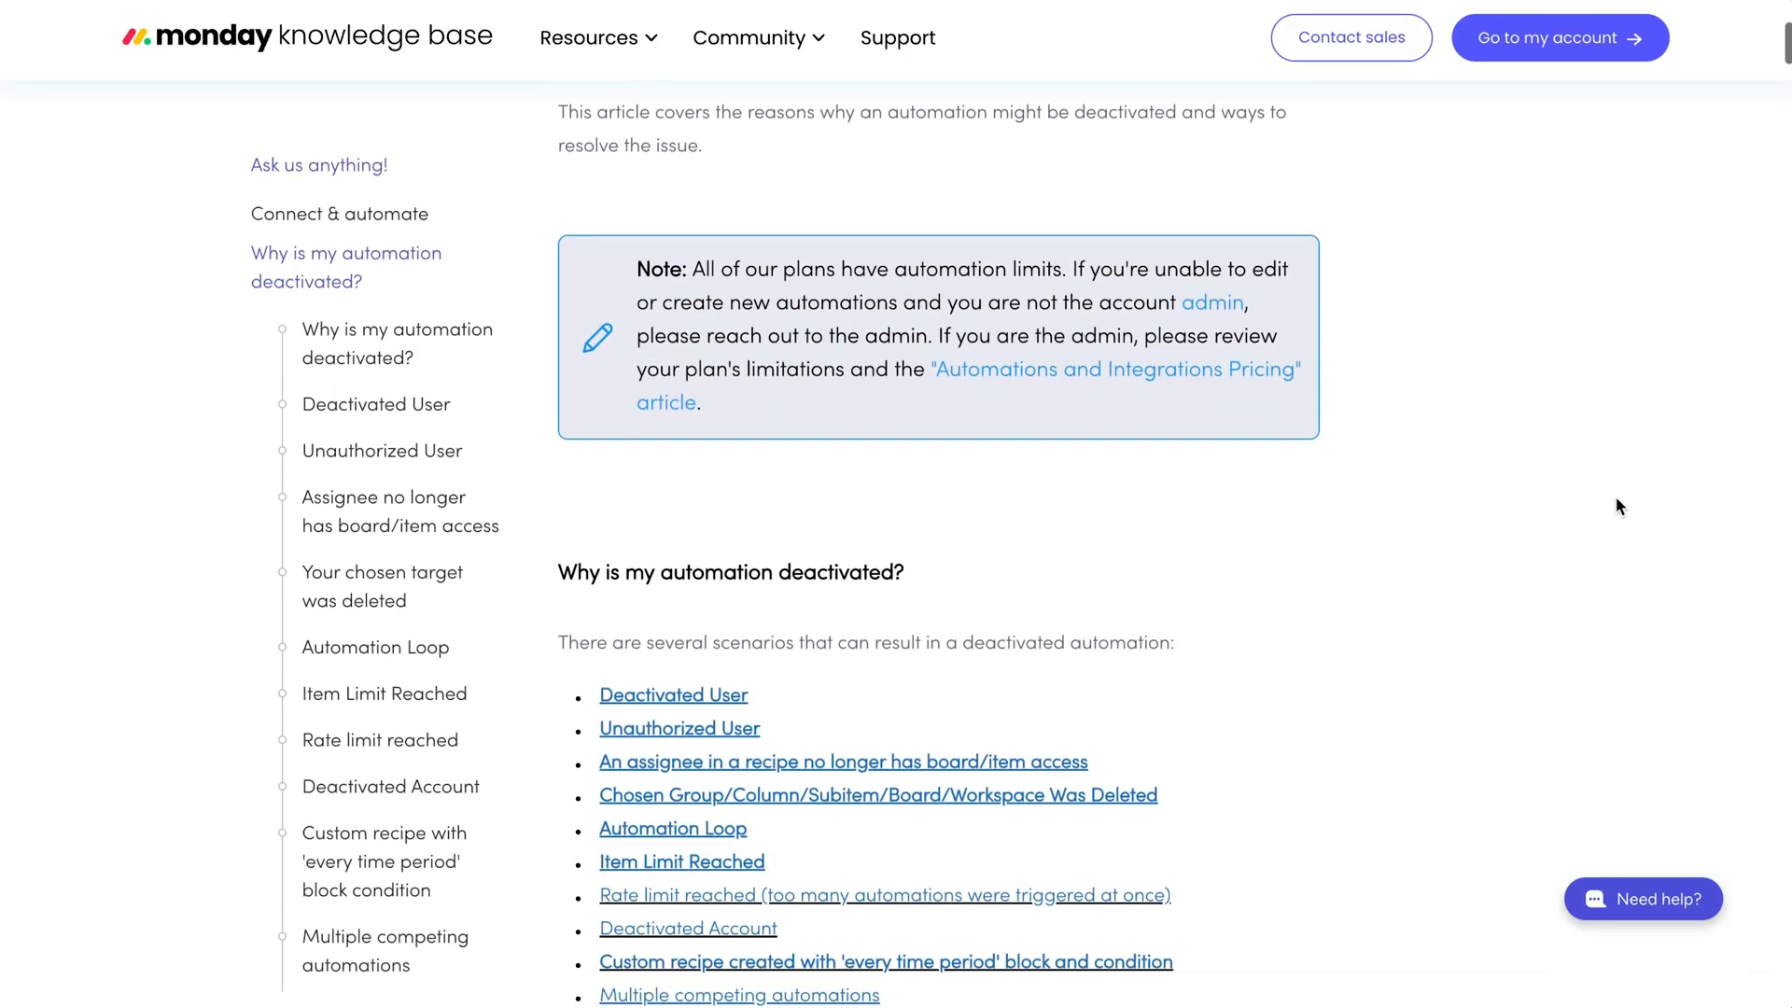
scroll("down", 3)
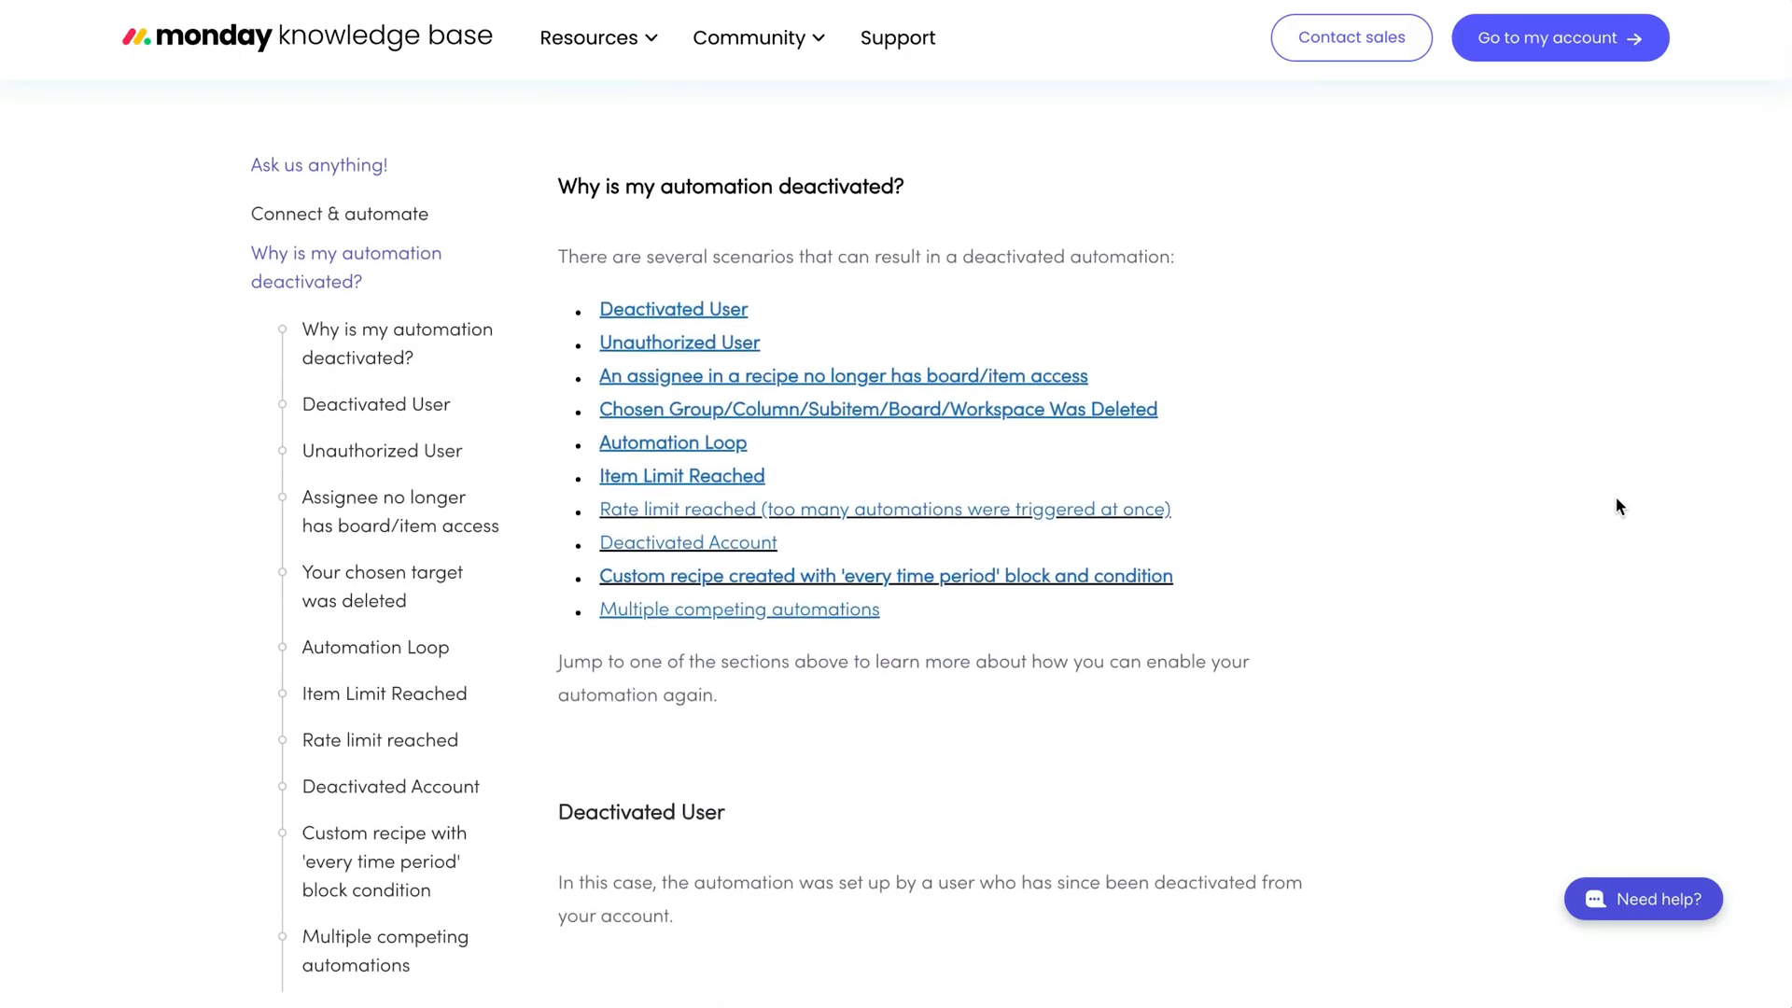
left_click(1642, 899)
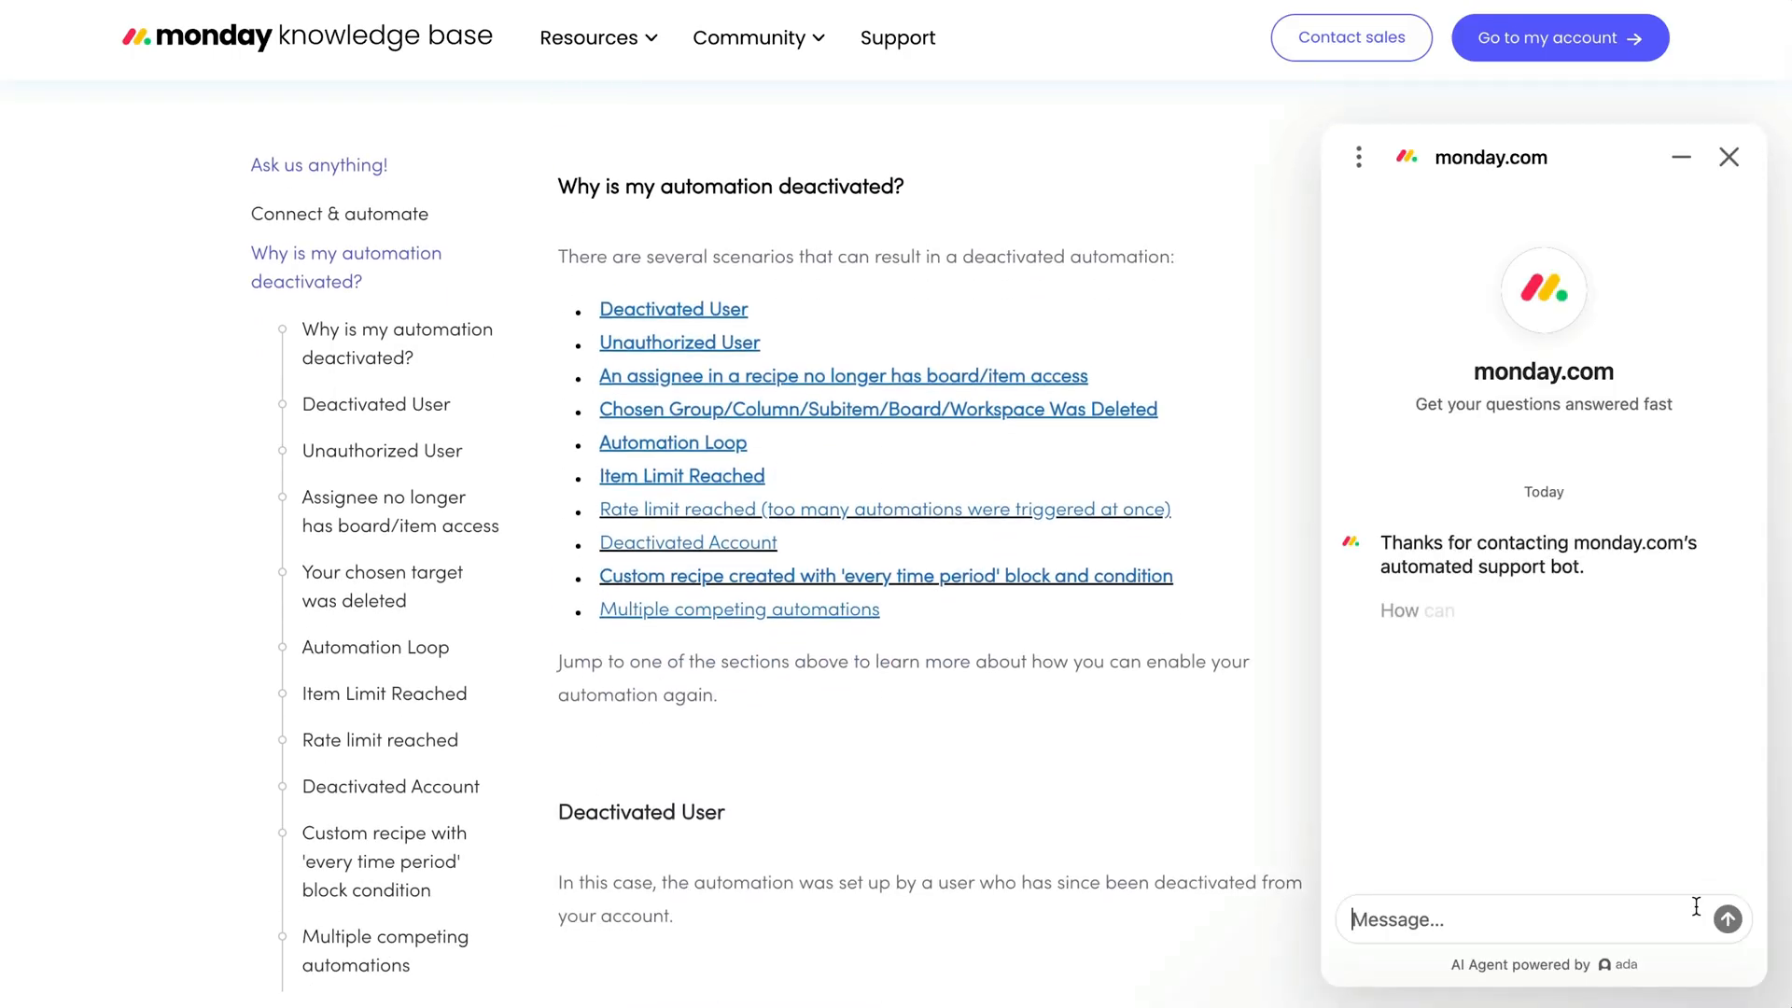